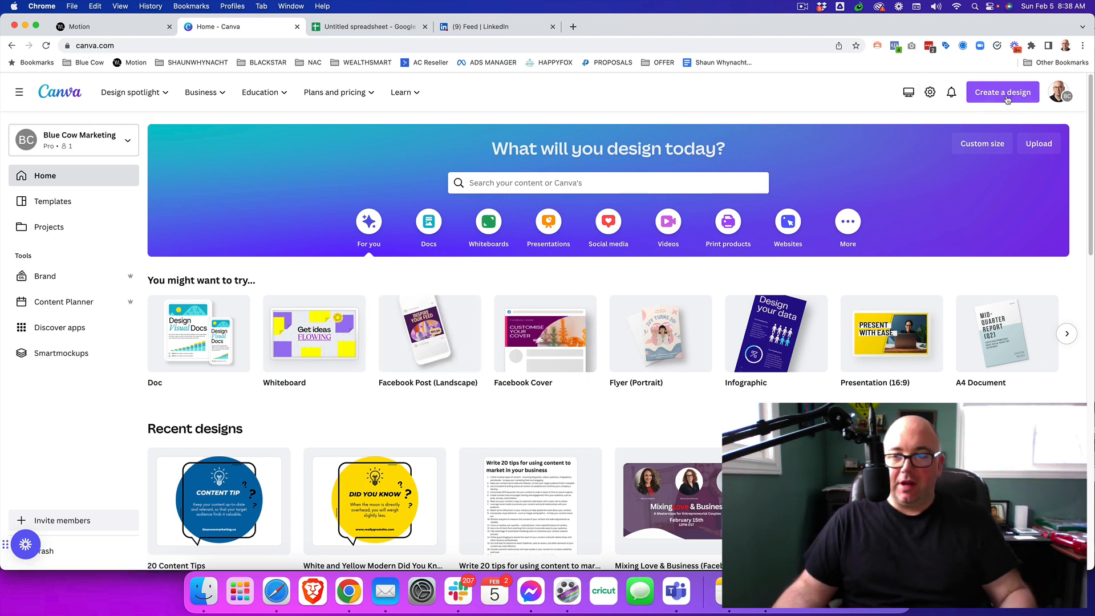
Create a new blank Canva Doc and open the Magic Write prompt in it
click(1002, 91)
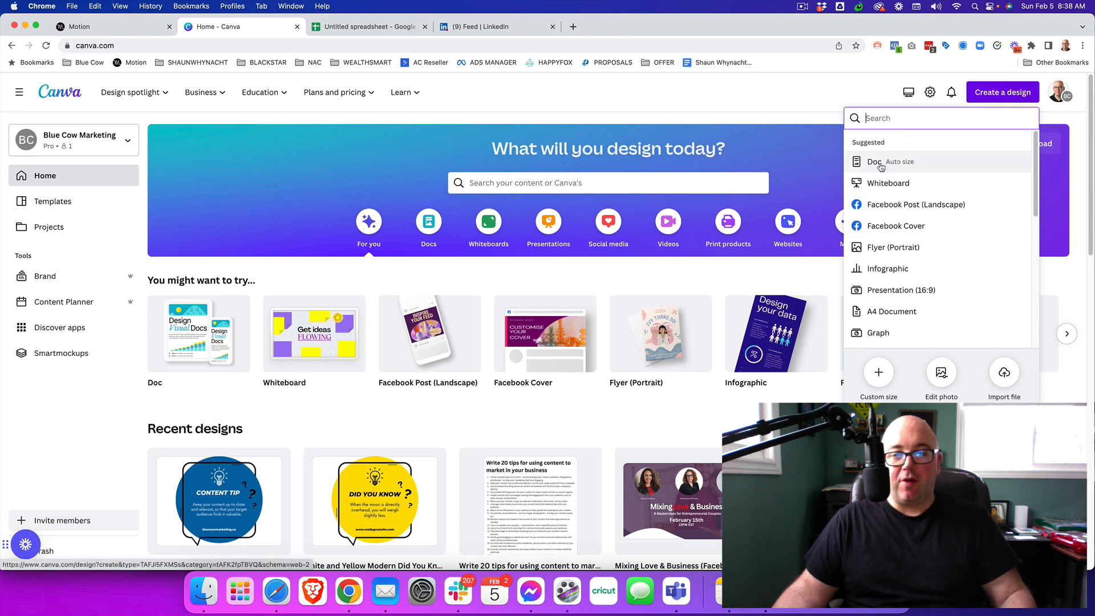
click(874, 162)
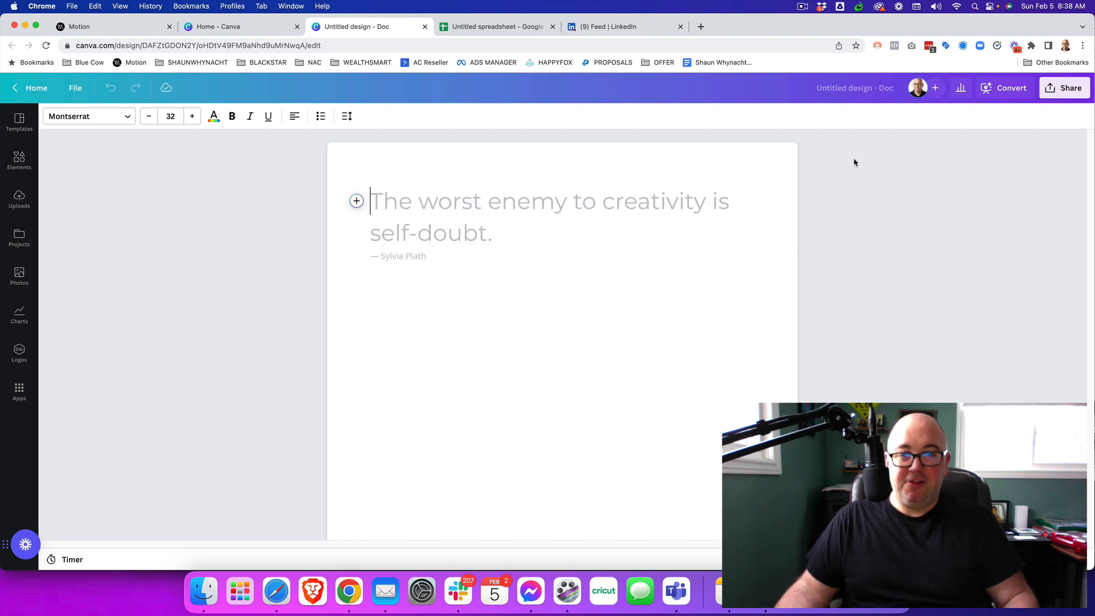
click(355, 201)
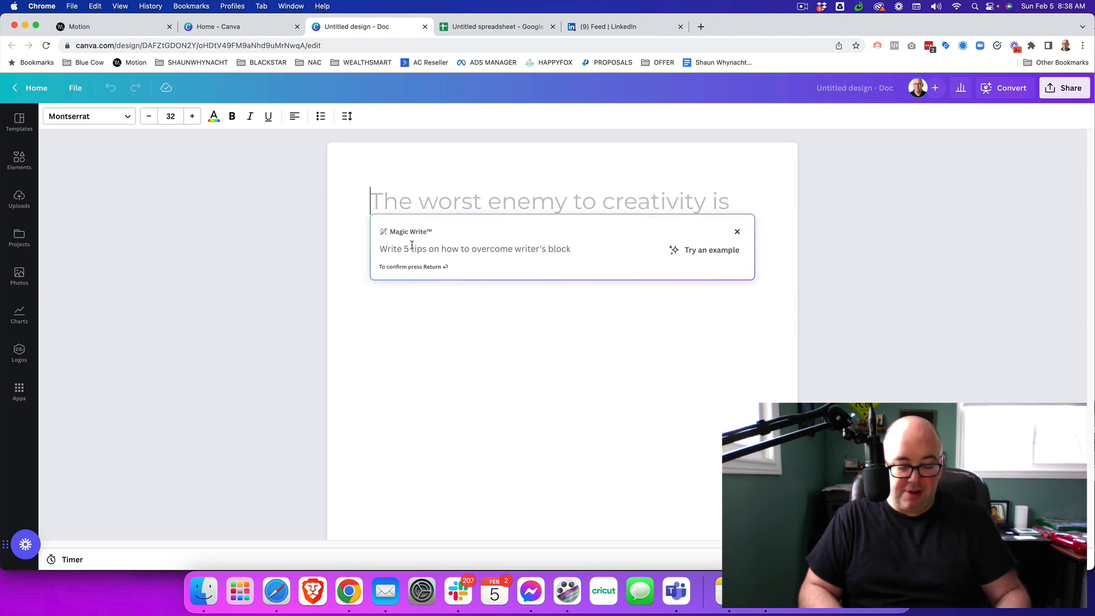
Prompt Magic Write for a blog post with tips on being a better podcast host
text(Write a bl)
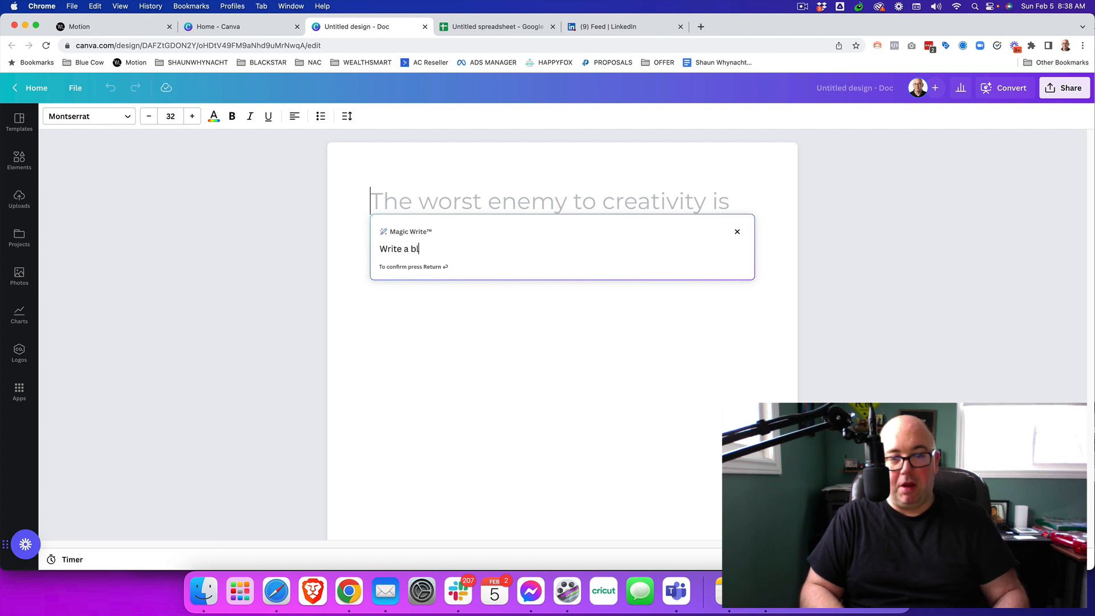
text(og post with 5 tips)
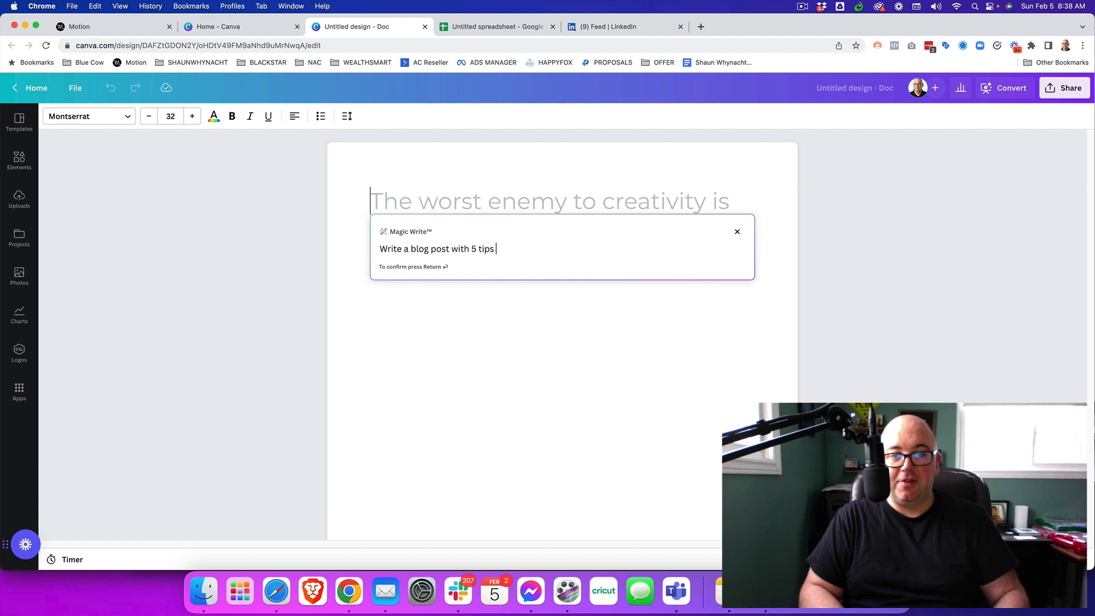
text(on being a)
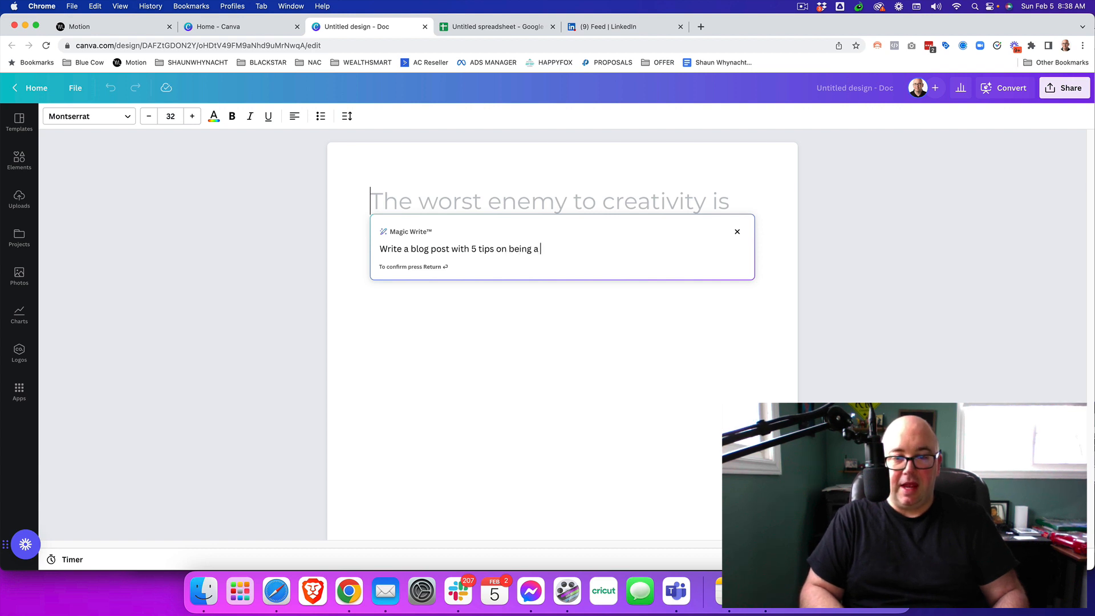
text(better podcast host)
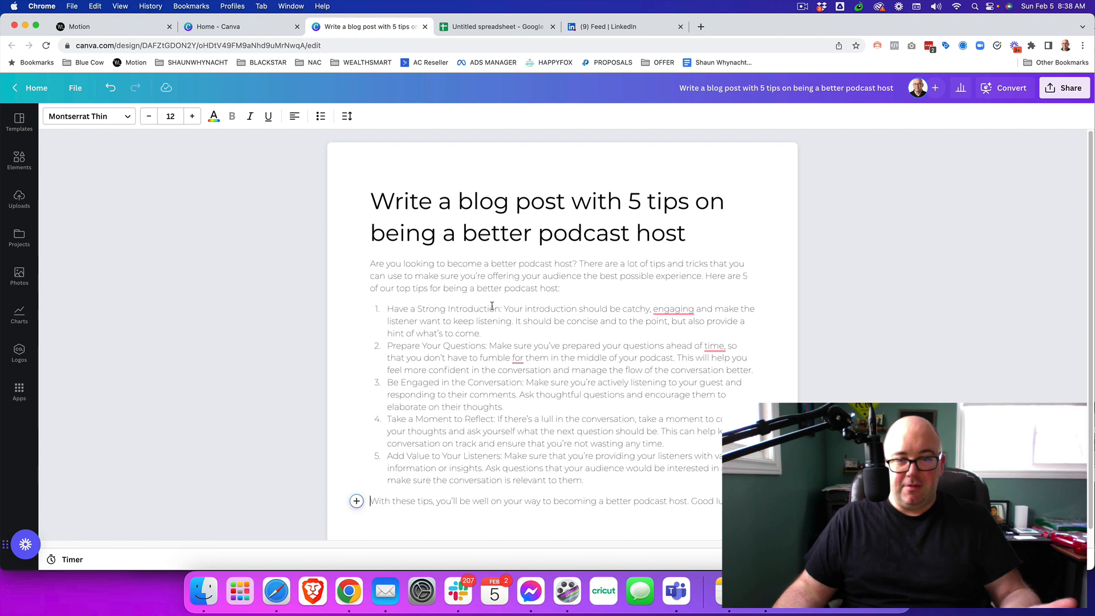
Trim the doc heading so it reads '5 tips on being a better podcast host'
click(521, 223)
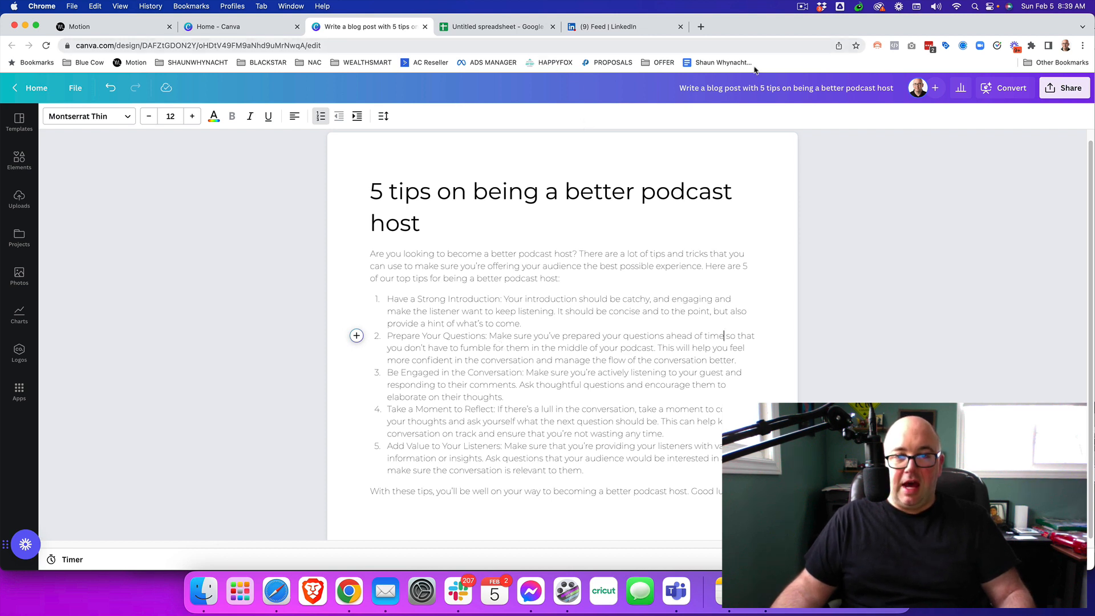
mouse_move(1010, 88)
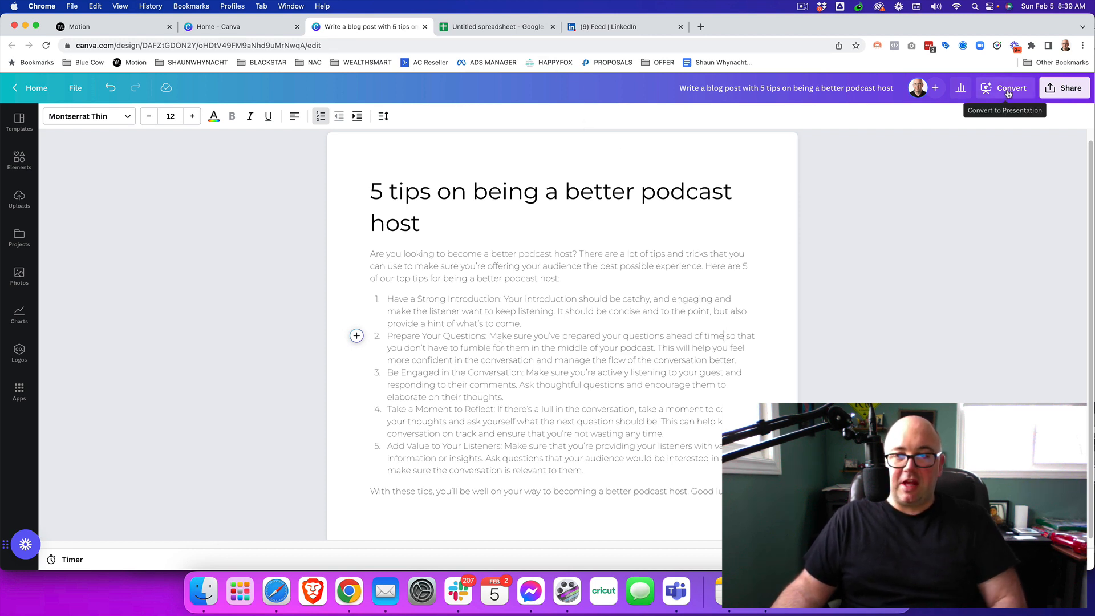
Convert the doc into a presentation using the brand's centered-title design
click(1009, 87)
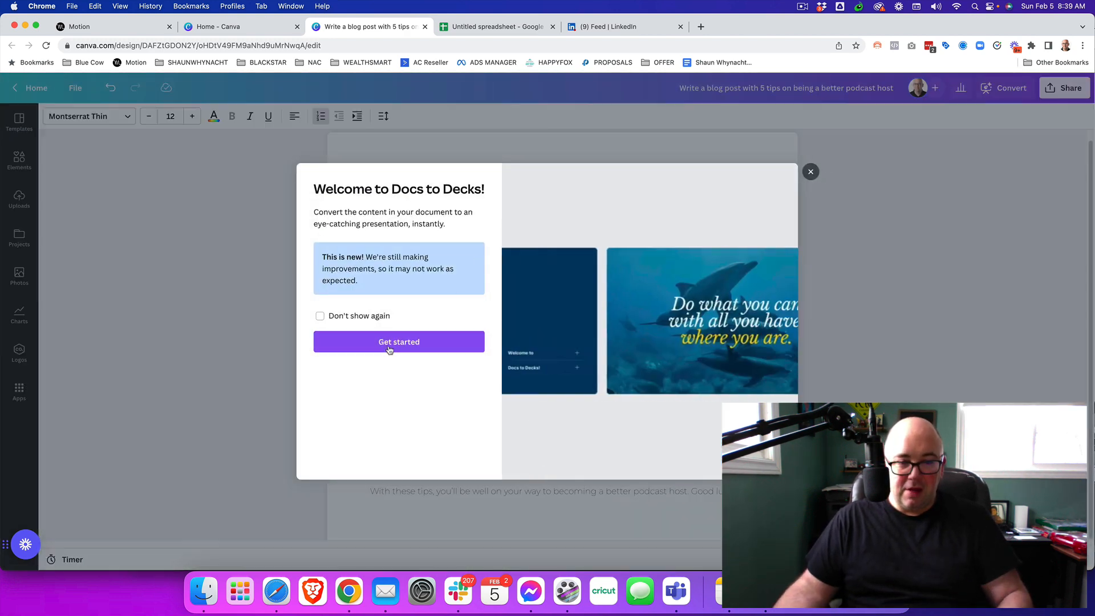
click(398, 341)
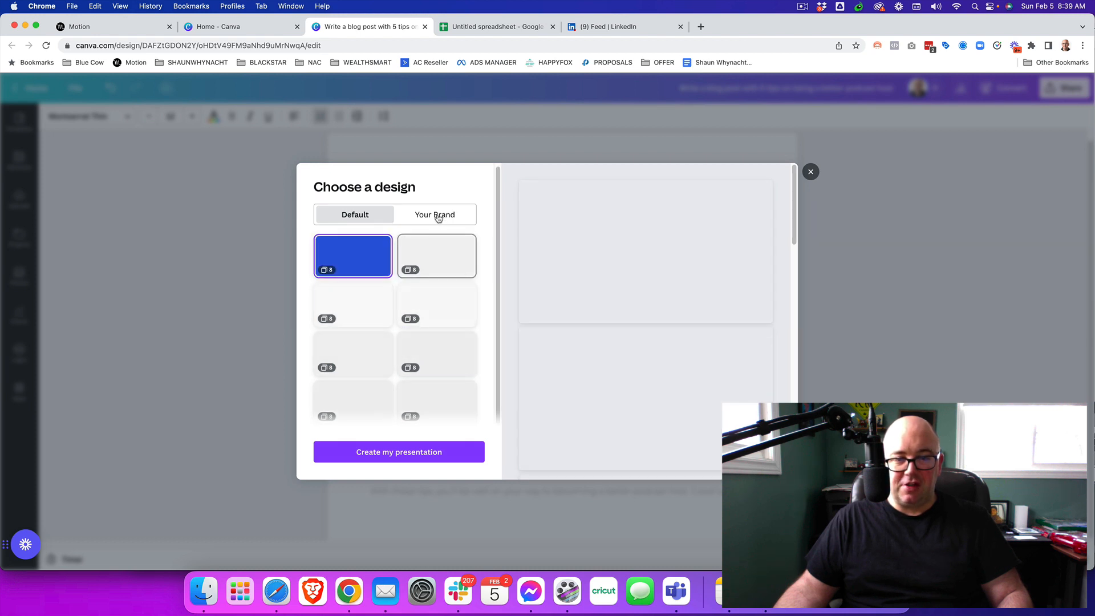
click(434, 215)
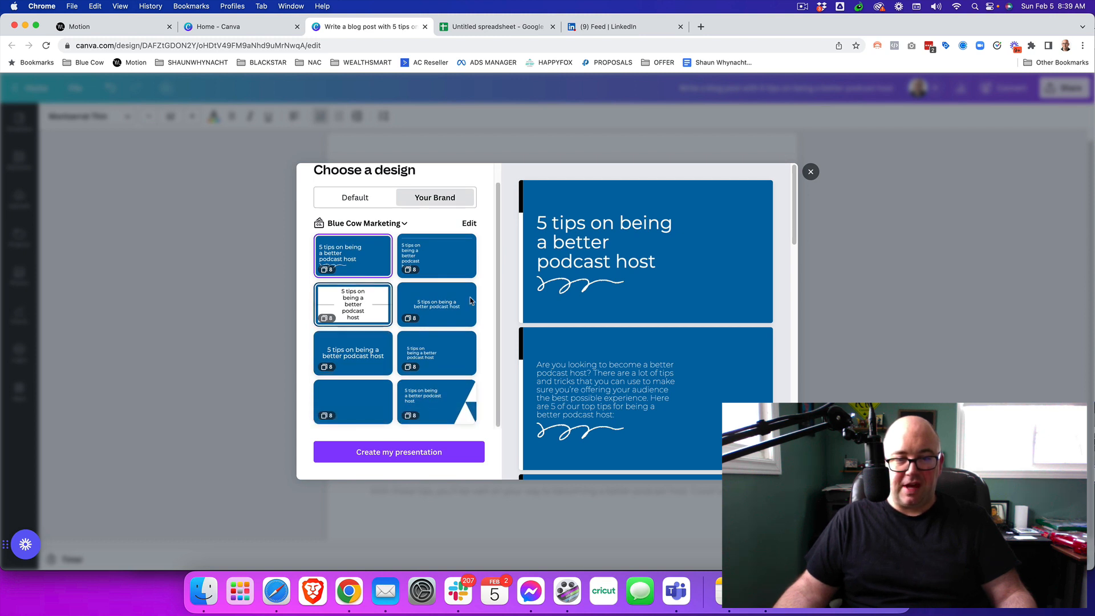
click(436, 256)
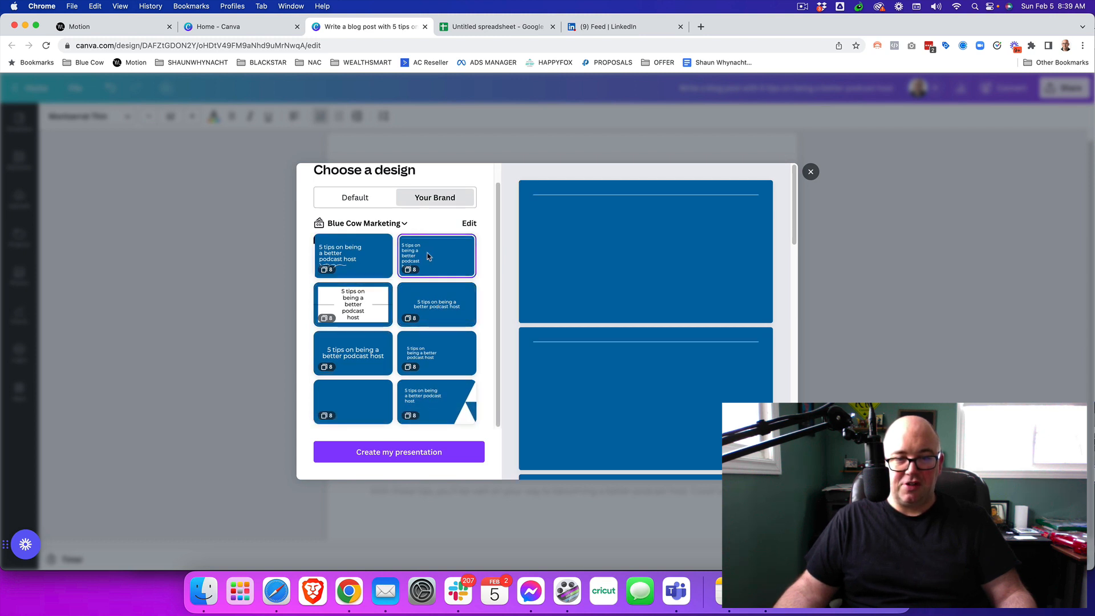
click(352, 255)
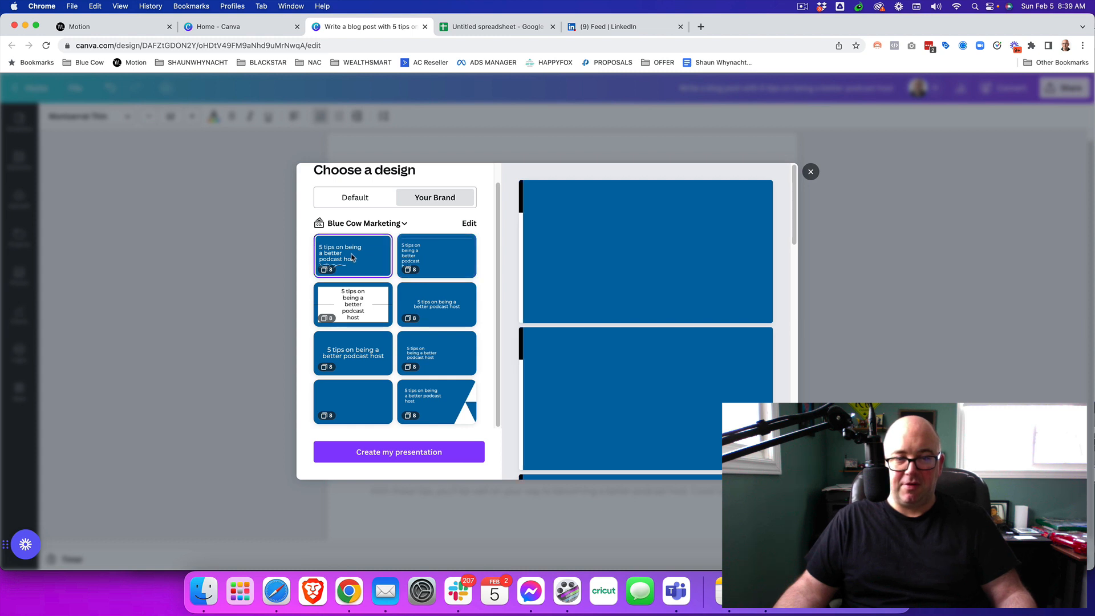
click(435, 255)
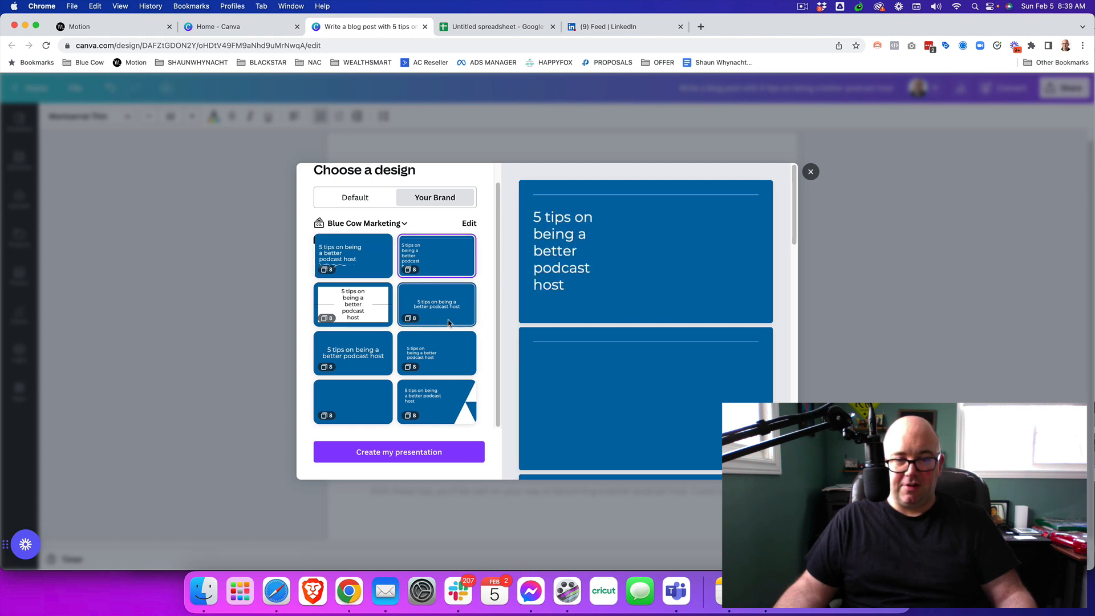
click(437, 305)
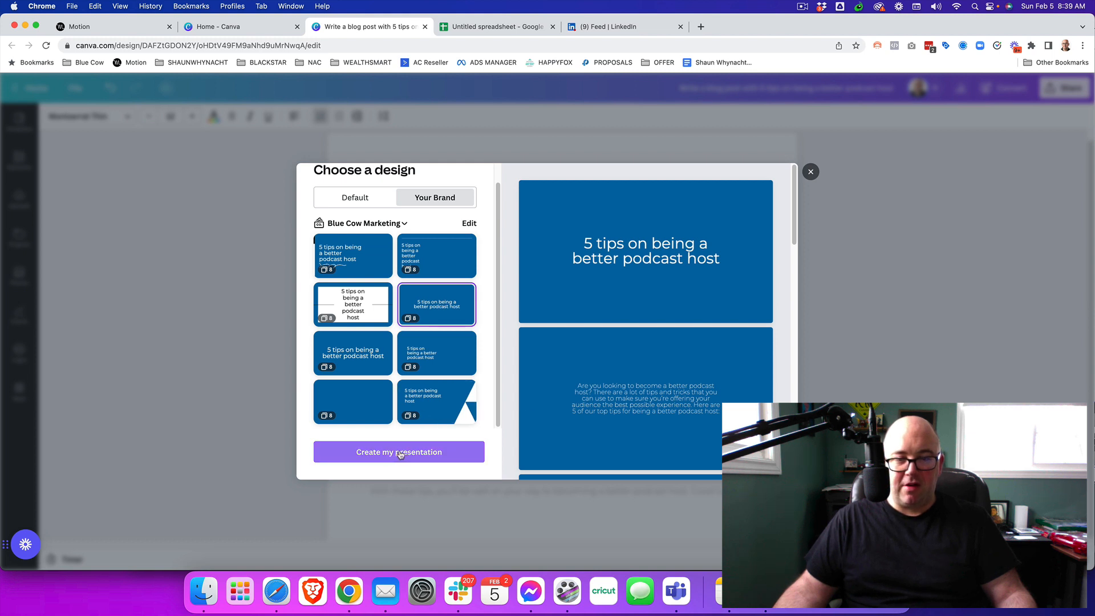
click(399, 452)
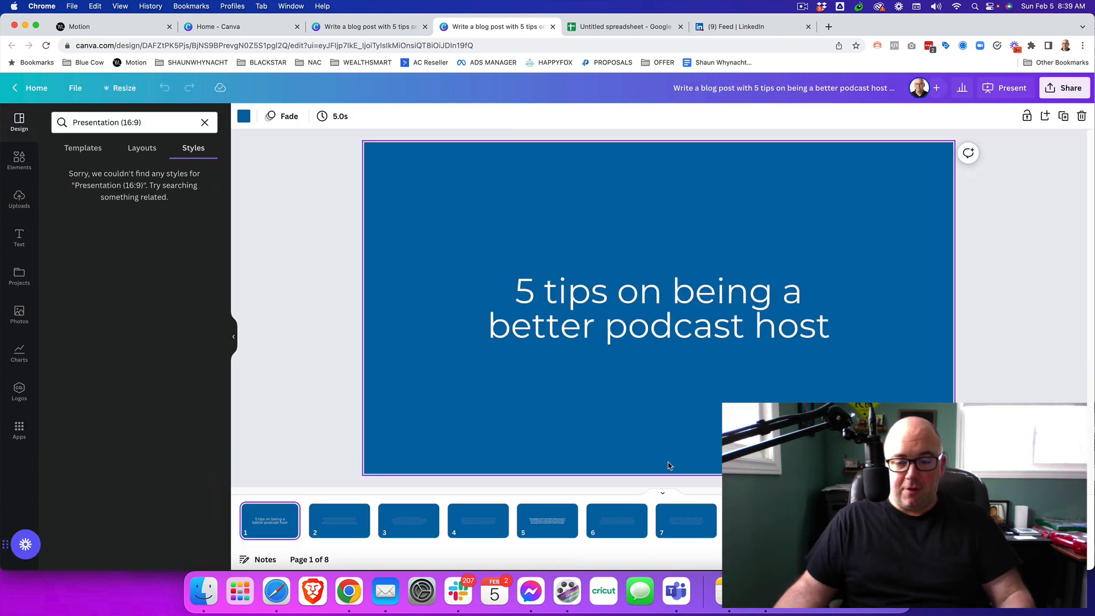
Review the generated slides, select slide 2's intro paragraph, and bring up slide 3
click(339, 520)
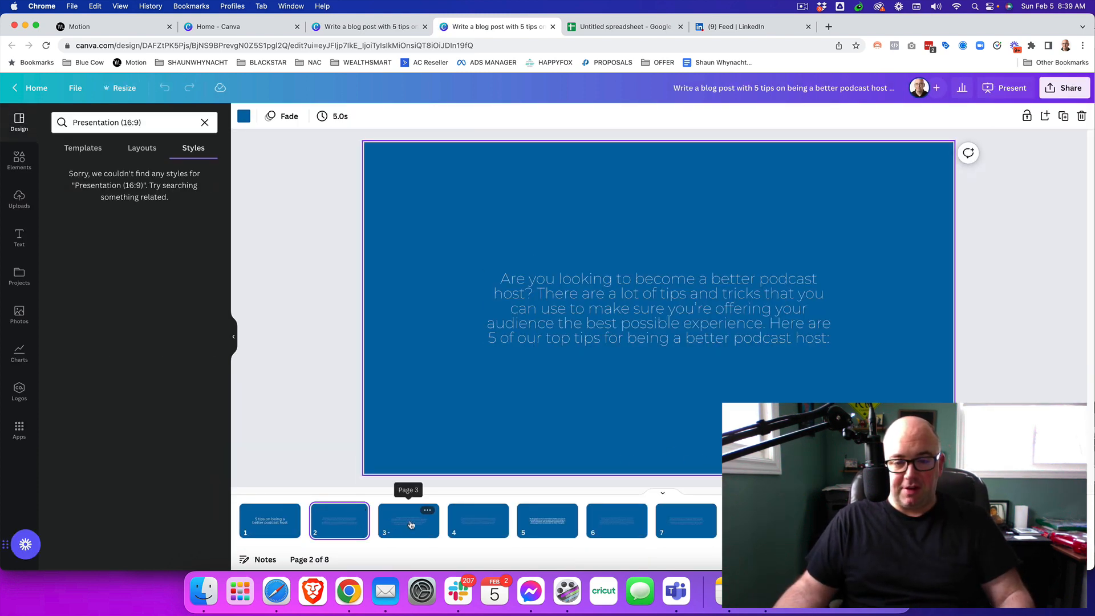
click(338, 520)
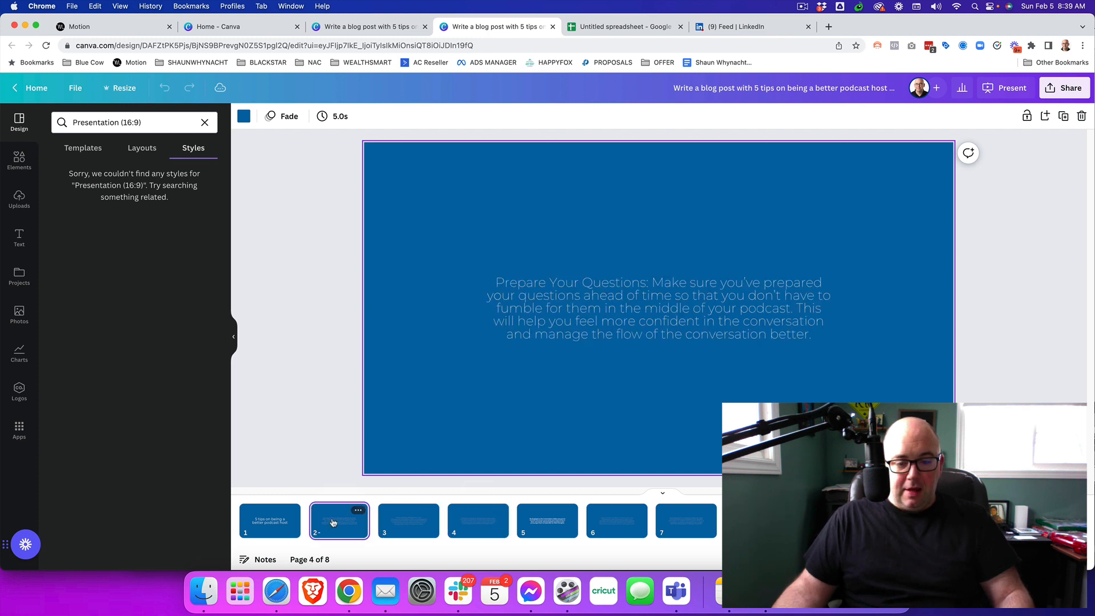
click(269, 520)
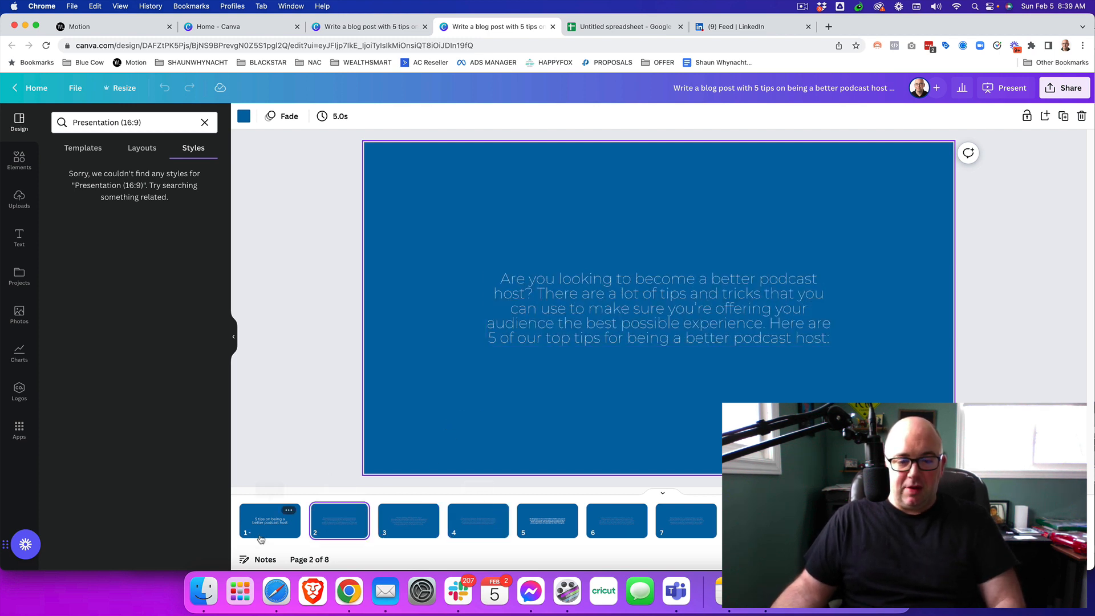
click(657, 308)
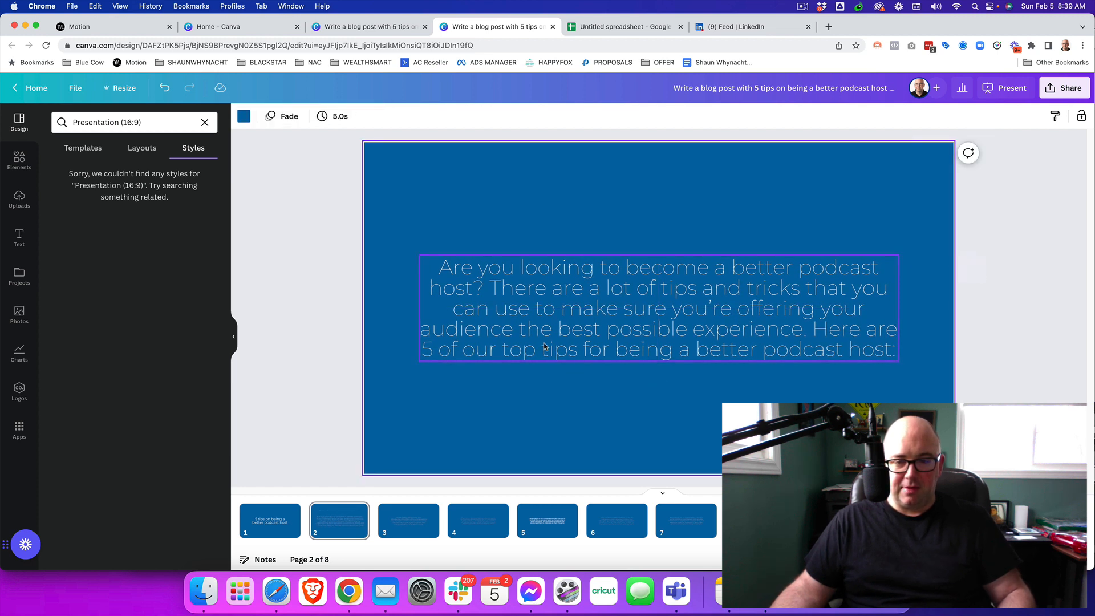
click(407, 520)
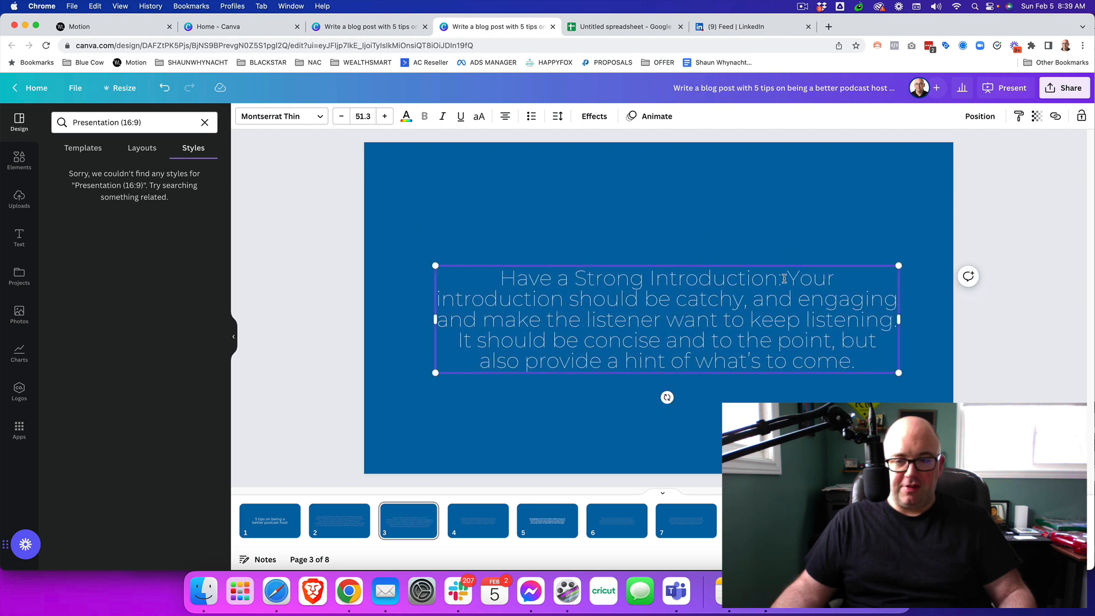
Give slide 3's tip its own heading with the explanation moved beneath it
drag(501, 277, 782, 277)
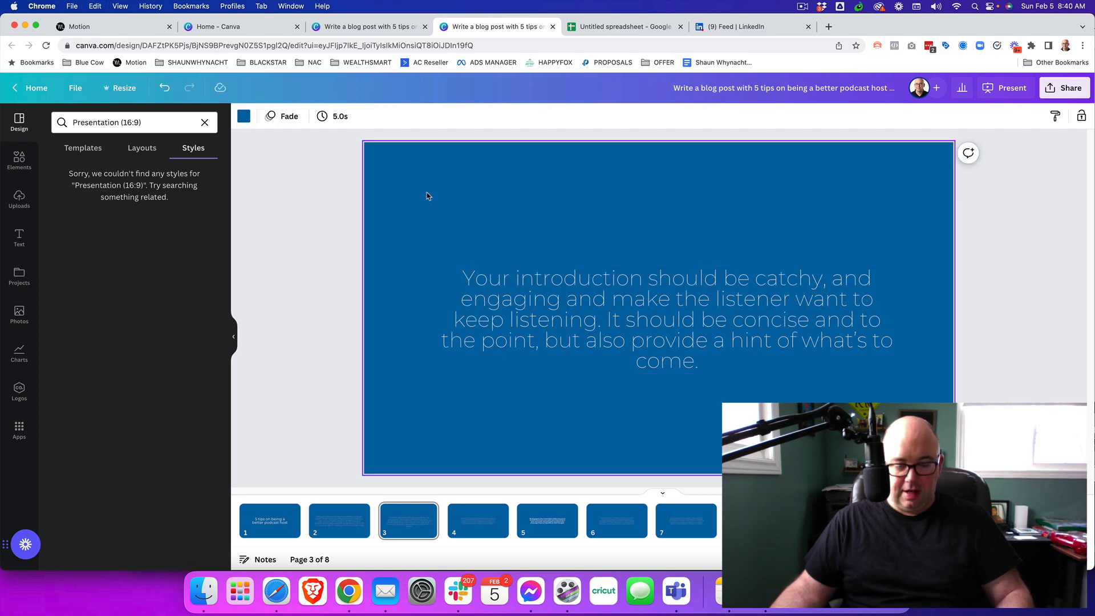
click(653, 245)
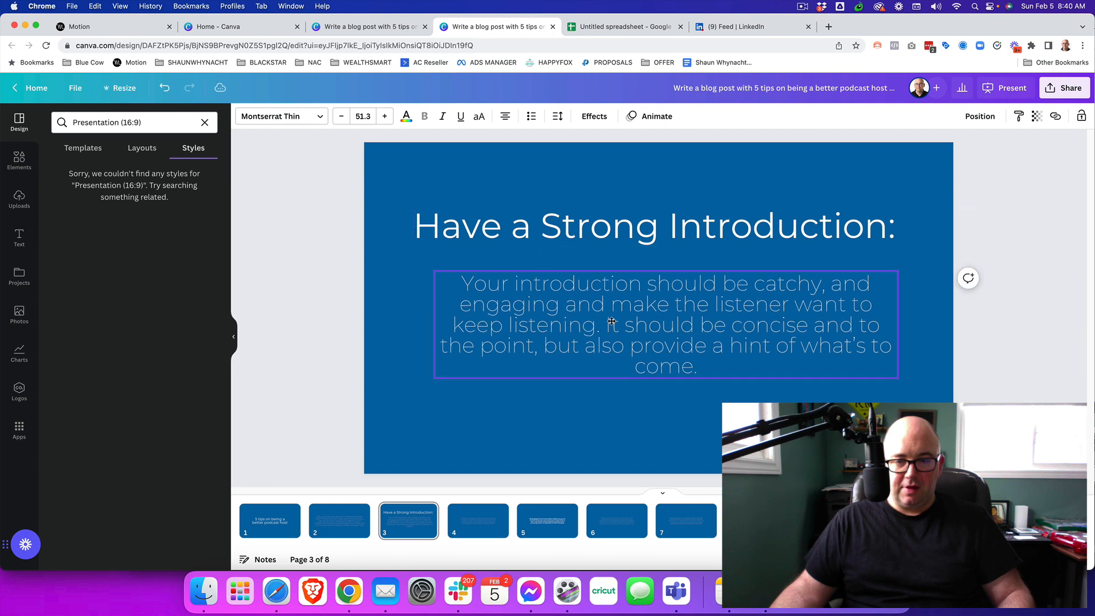
drag(611, 324, 604, 314)
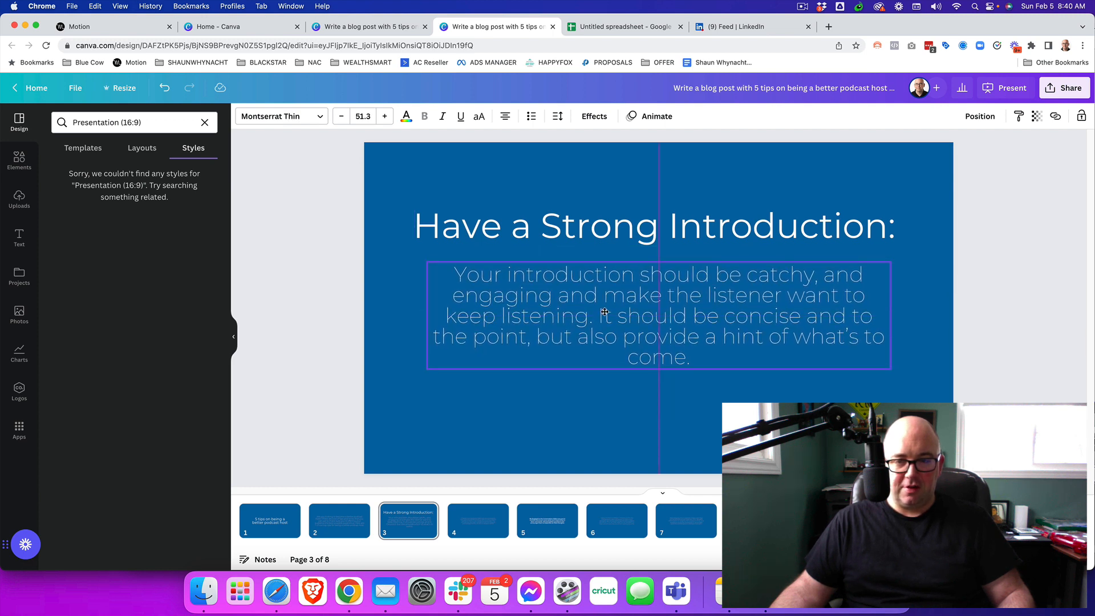
click(477, 520)
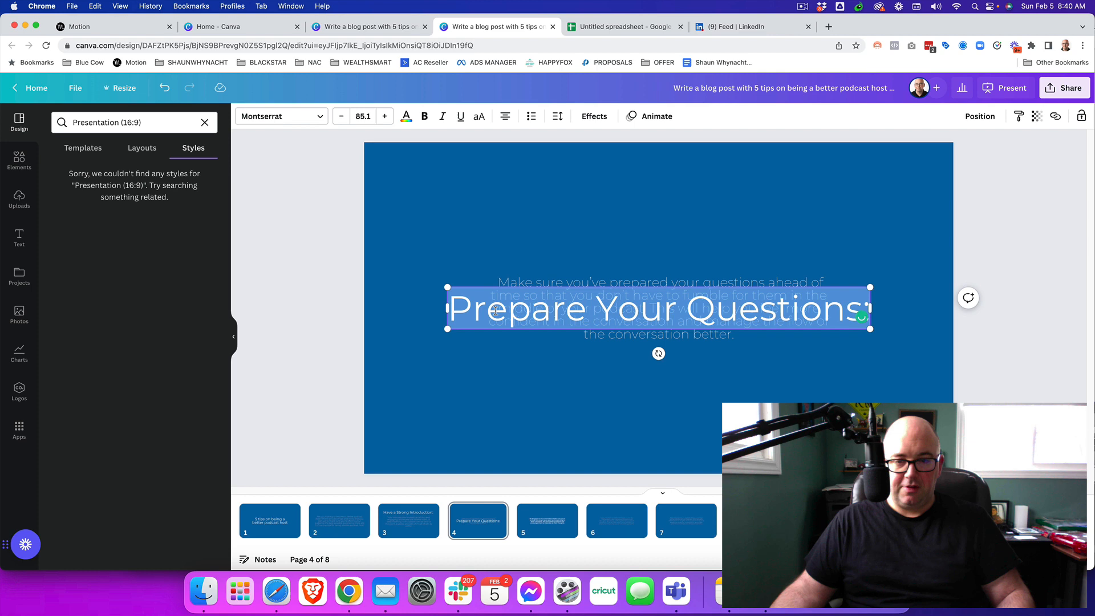
Place 'Prepare Your Questions:' above slide 4's tip text and revisit earlier slides
drag(658, 308, 658, 234)
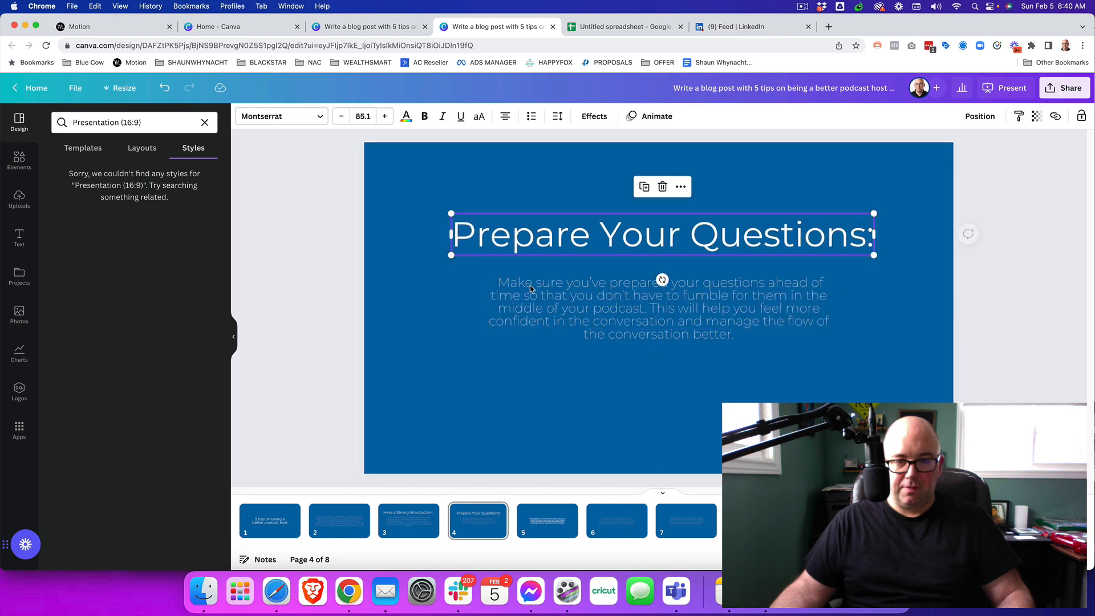
click(637, 301)
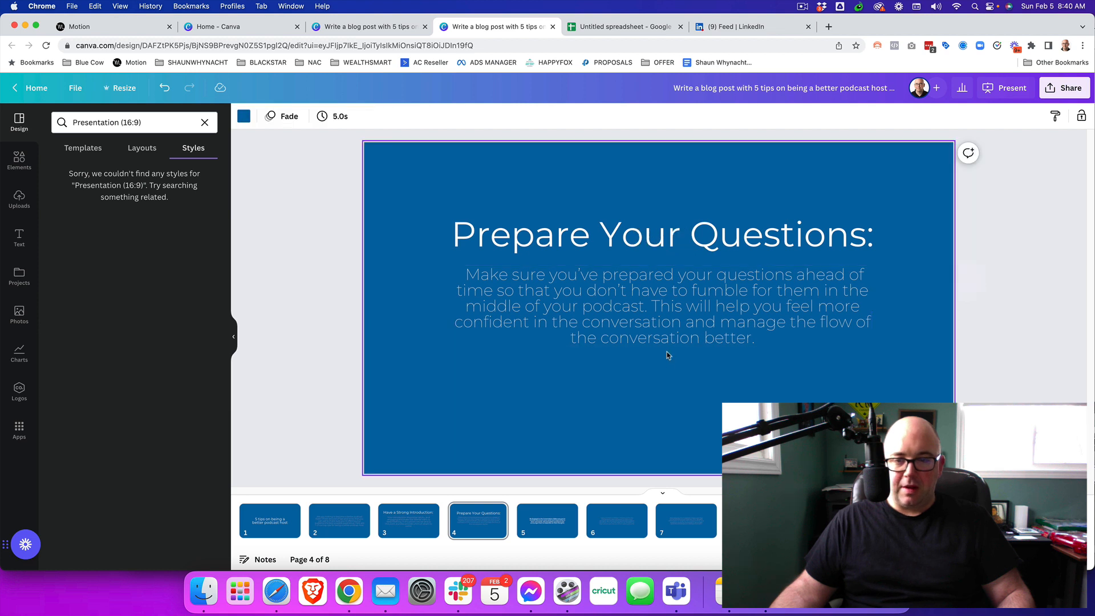
mouse_move(586, 516)
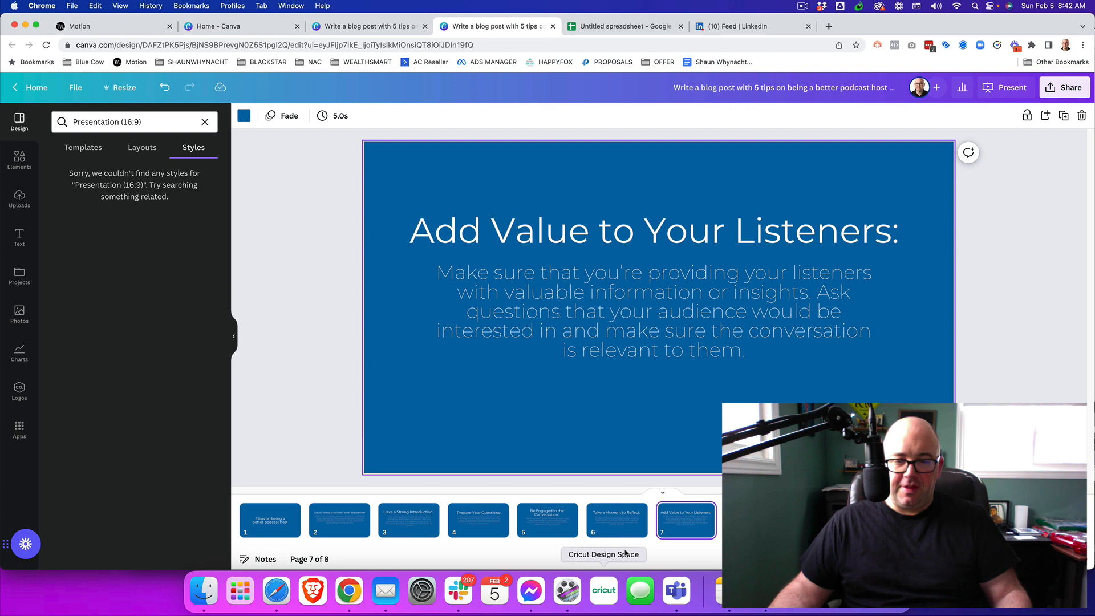
click(477, 519)
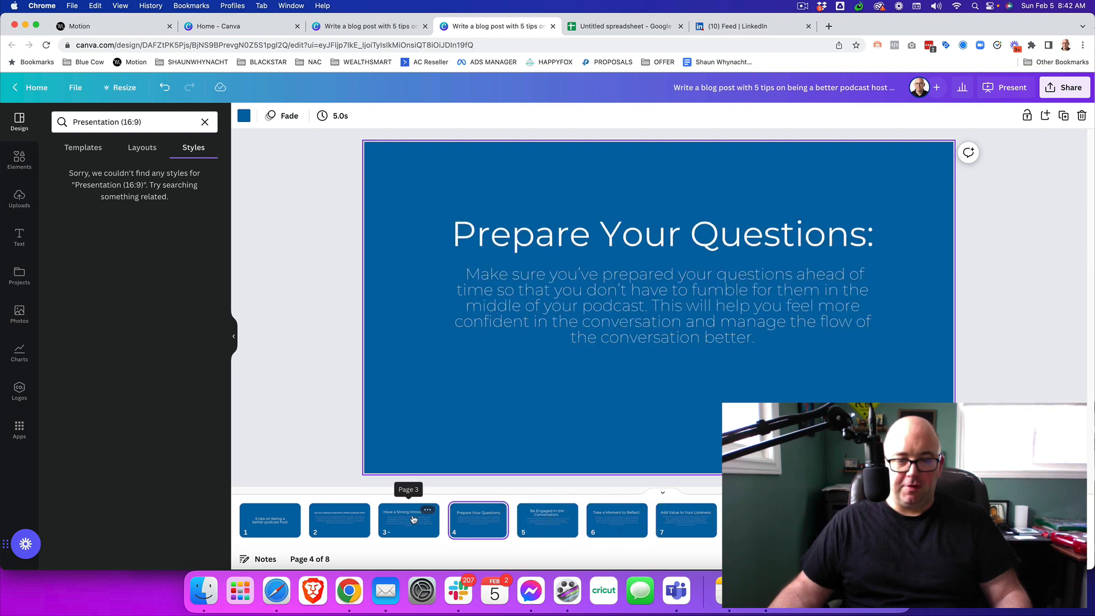
click(339, 520)
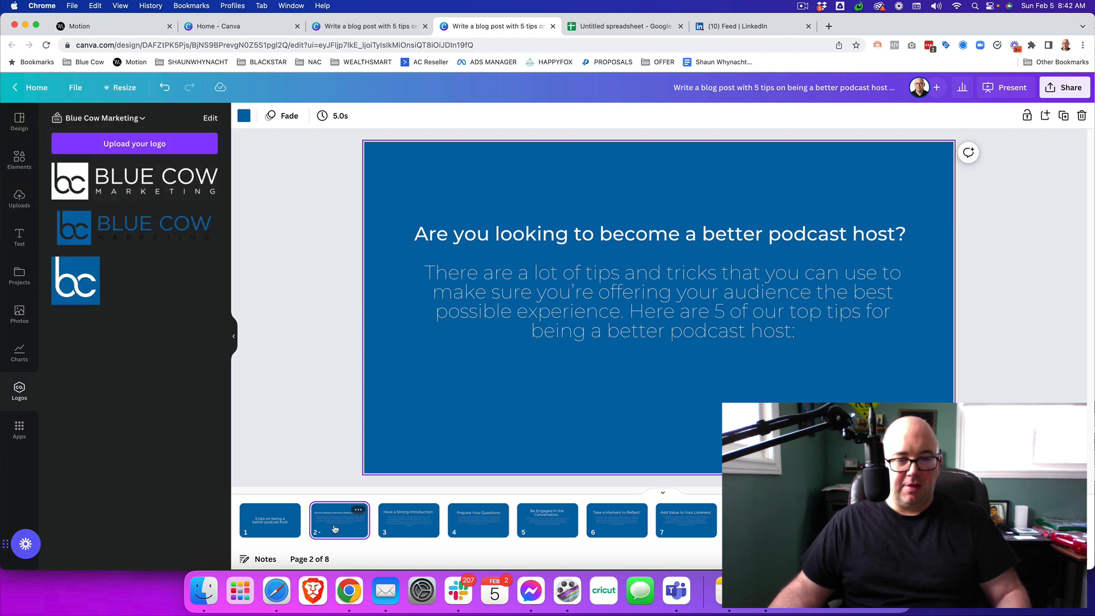
Copy the Blue Cow Marketing logo from the title slide onto slides 2 and 3
click(270, 519)
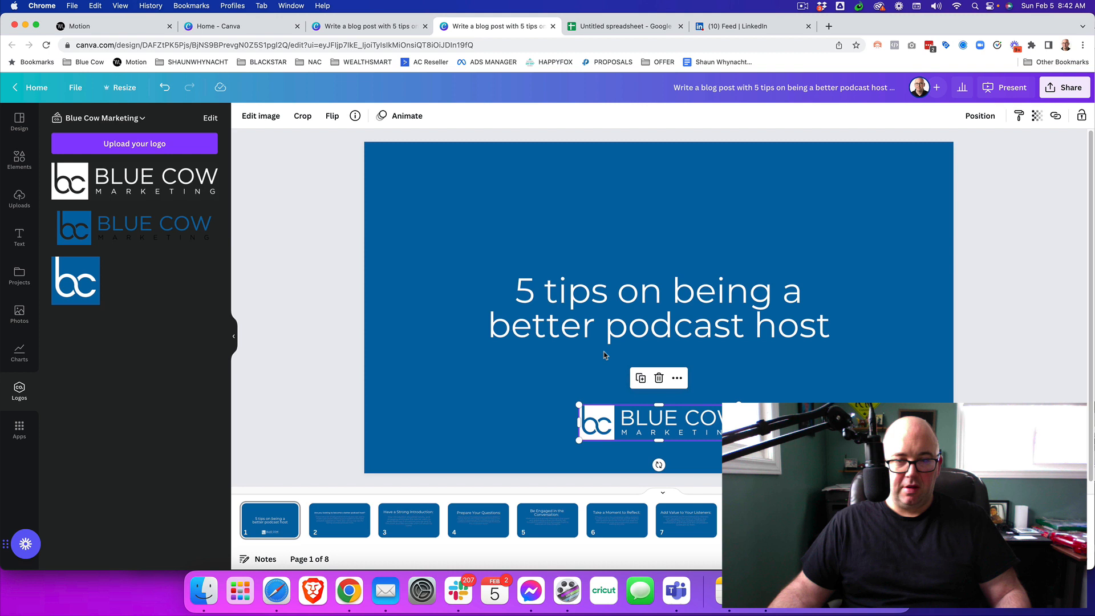
click(656, 307)
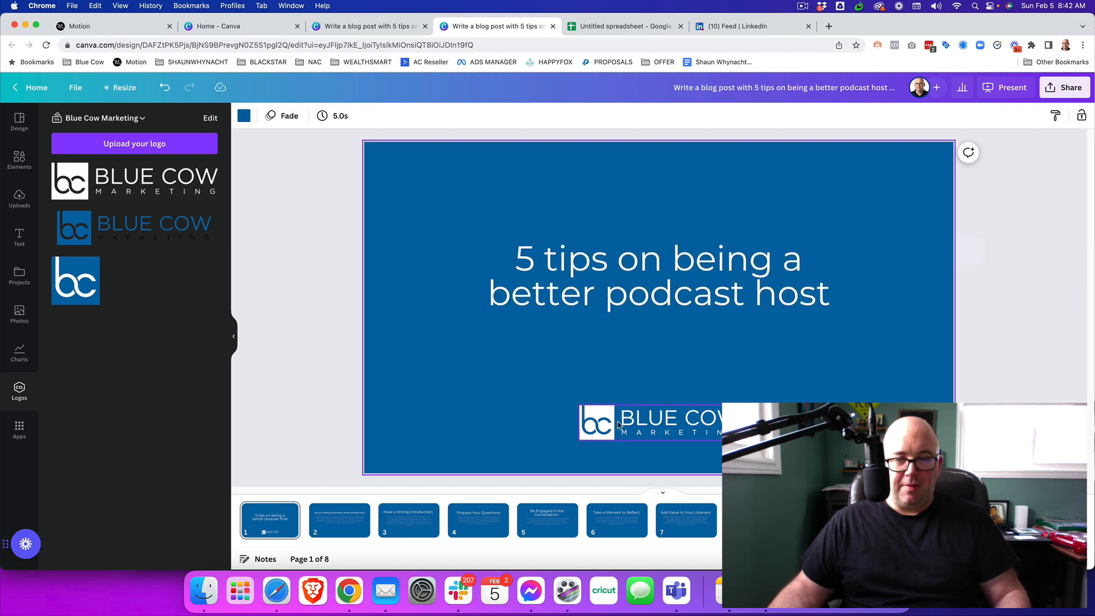
click(597, 422)
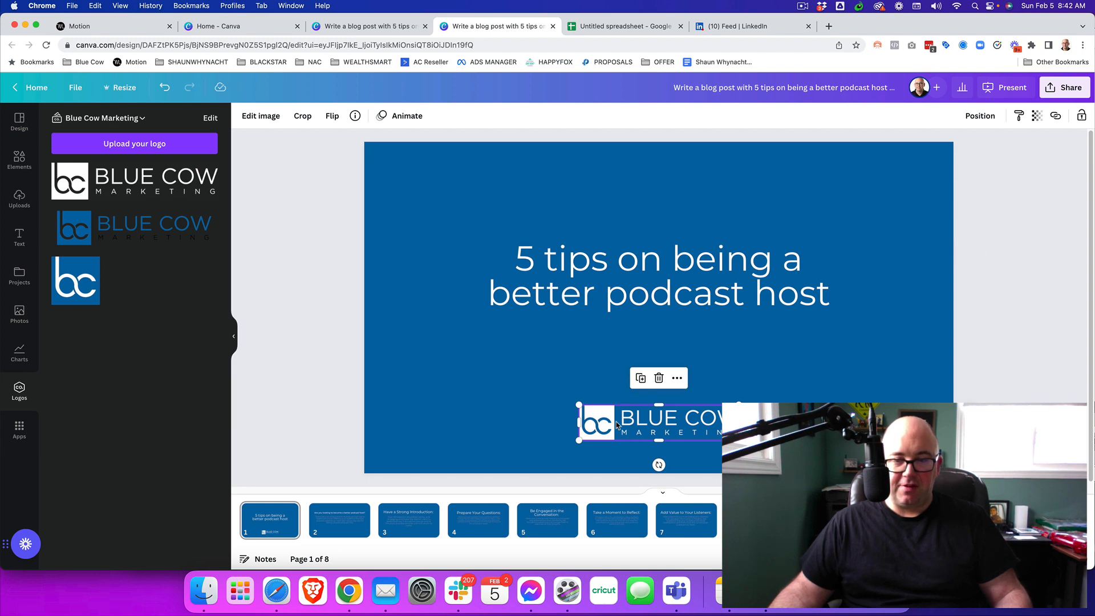
click(339, 519)
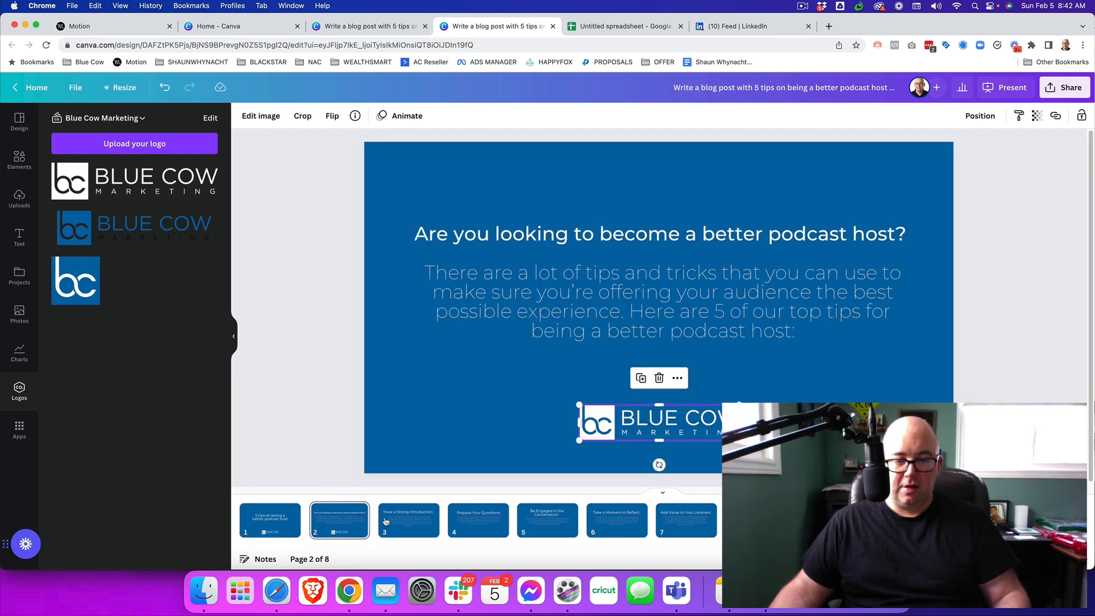
click(478, 519)
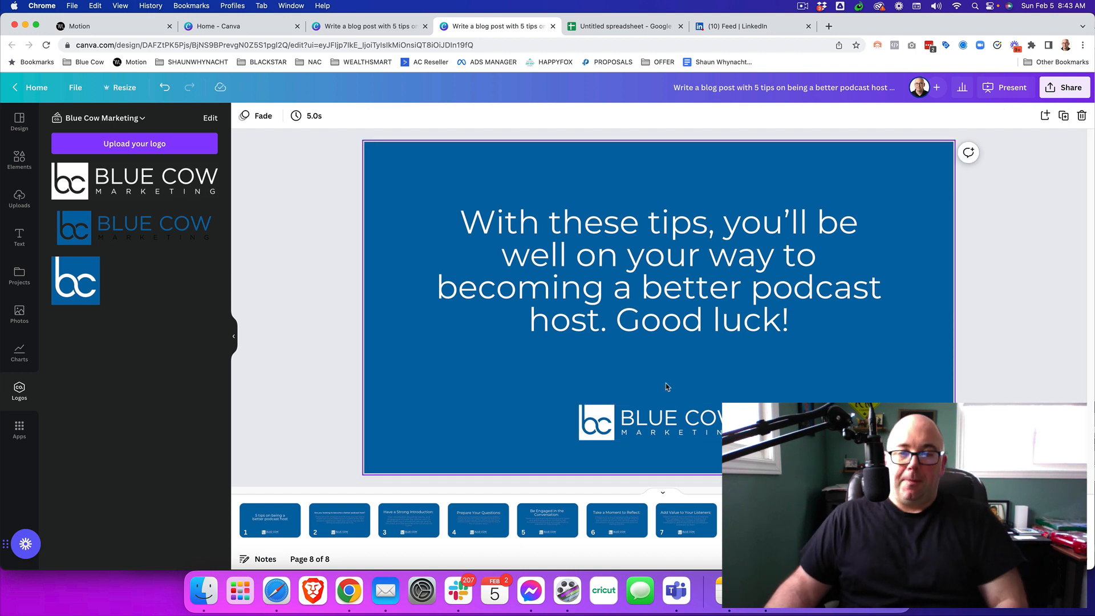
mouse_move(579, 366)
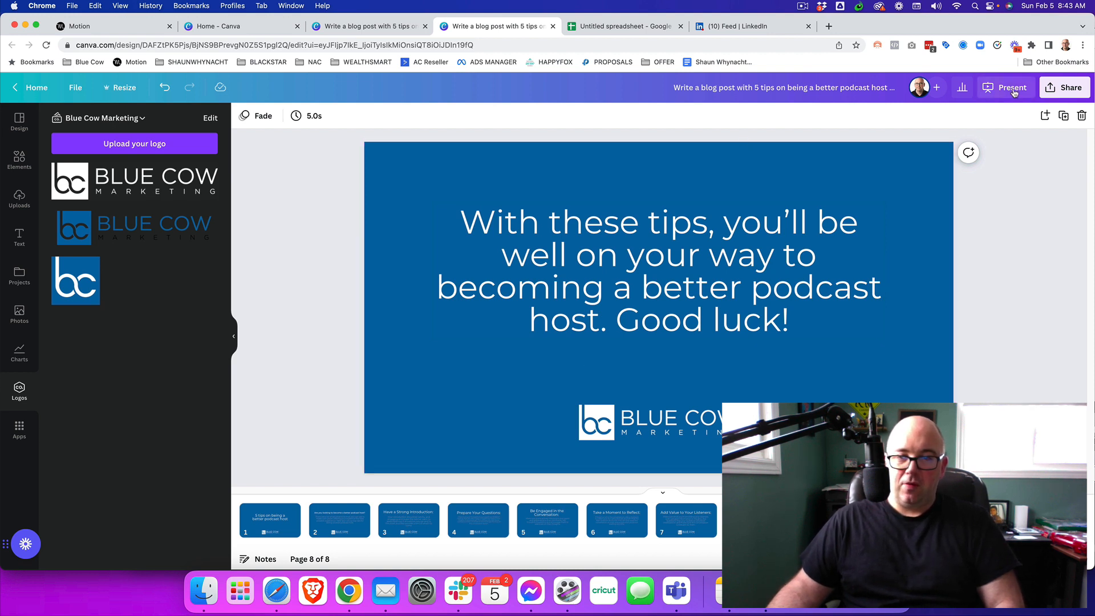
Rename the design '5 tips on being a better podcast host - Presentation' and download a flattened PDF
click(784, 87)
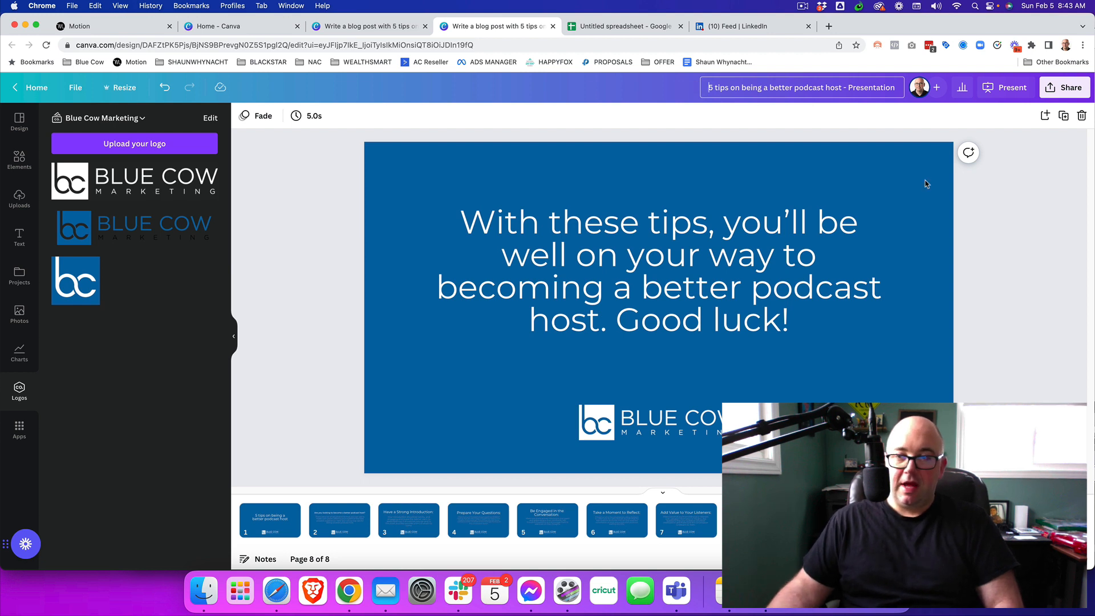
click(1063, 88)
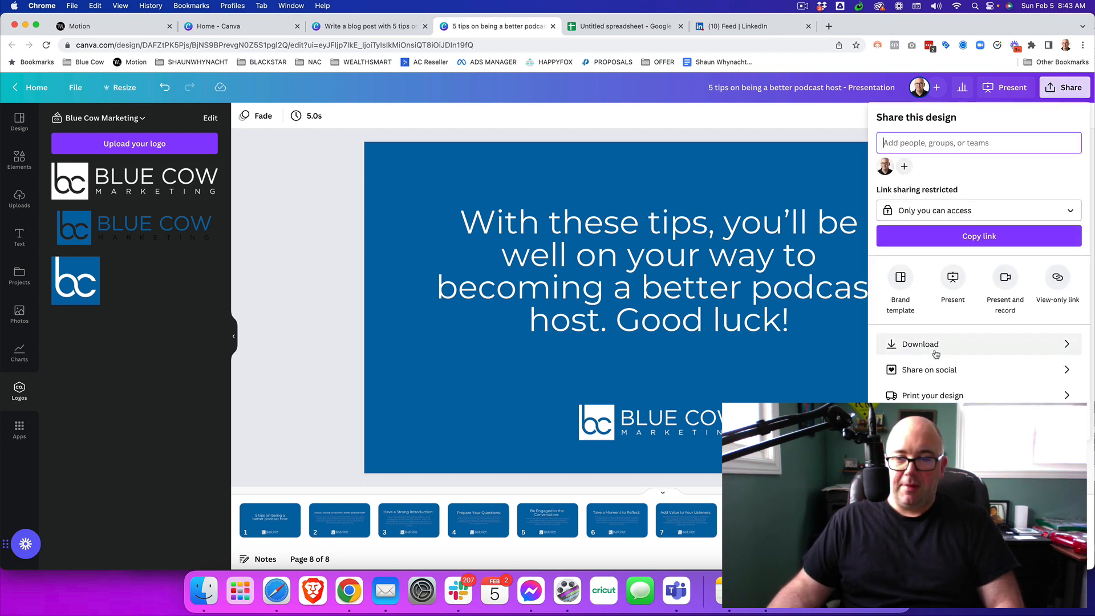
click(920, 343)
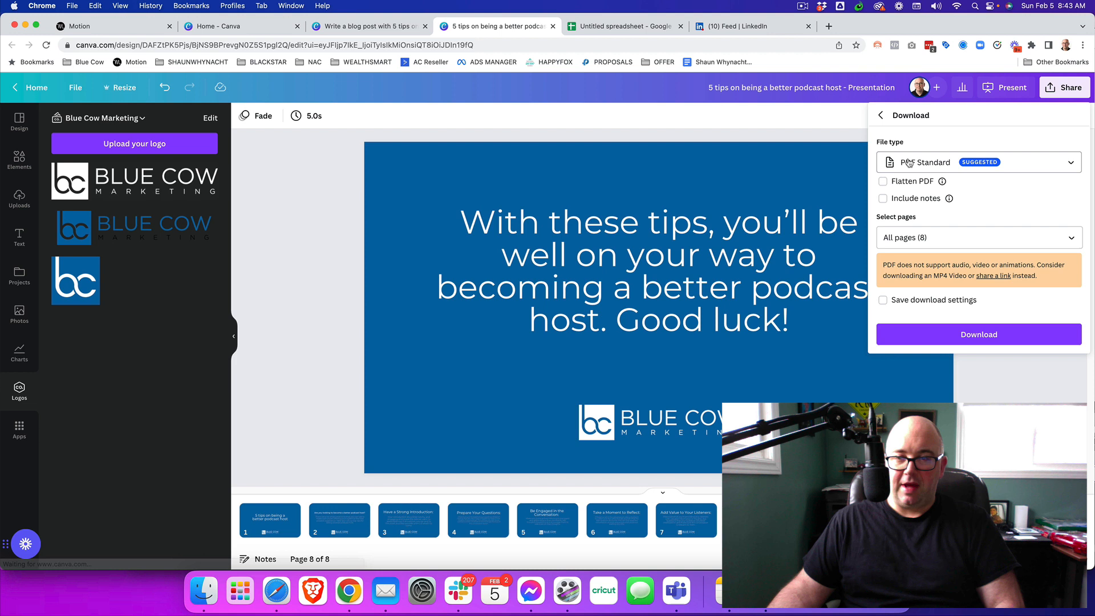
click(977, 162)
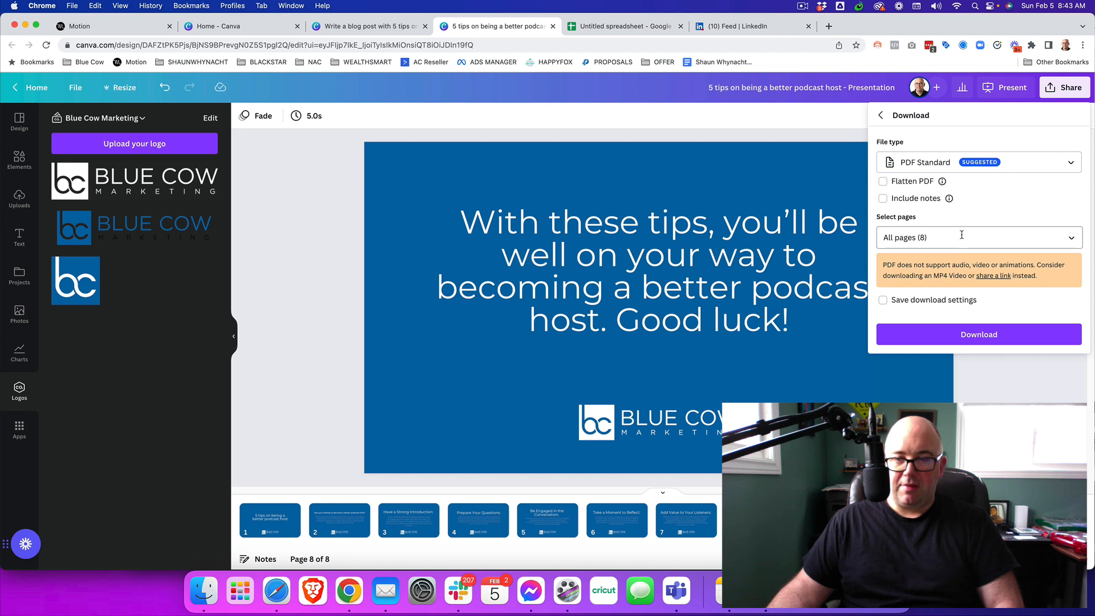
click(882, 180)
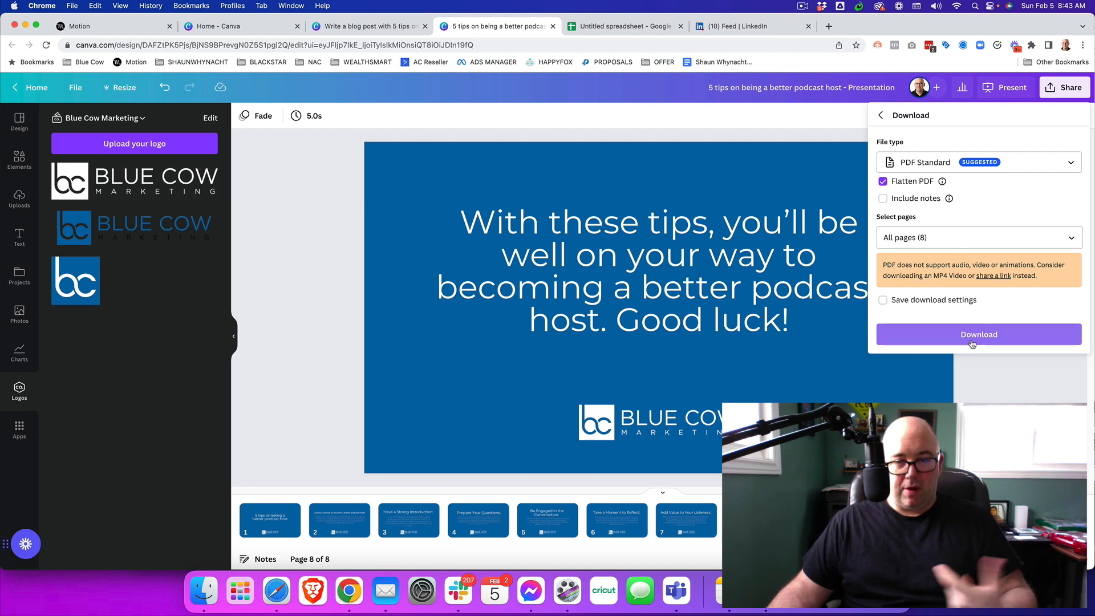
click(977, 333)
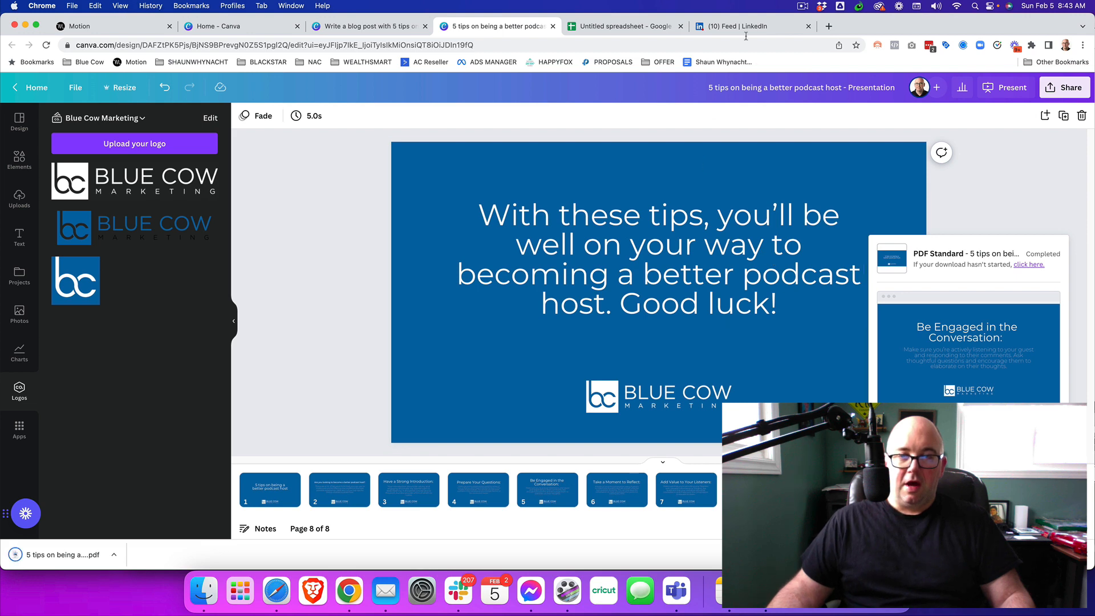
On LinkedIn, discard the empty draft and start a new post with a document upload
click(746, 26)
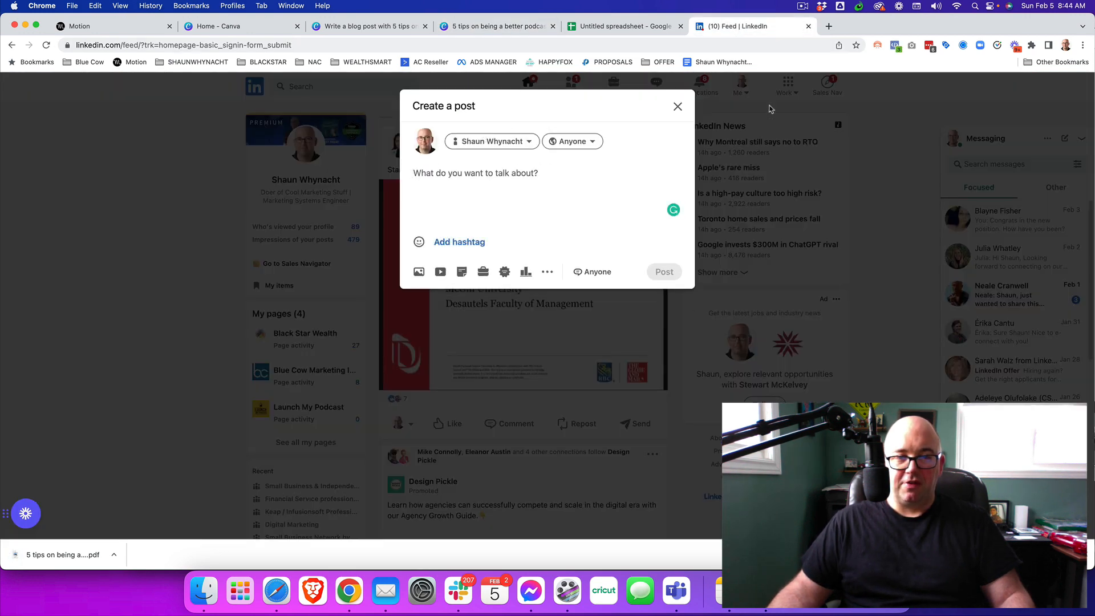
click(675, 106)
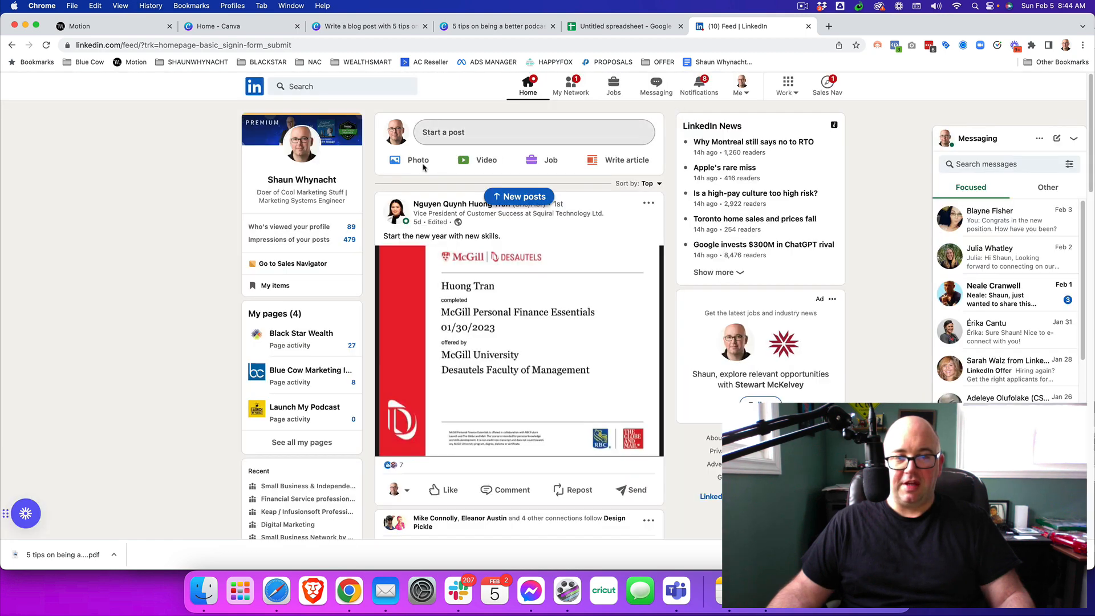
mouse_move(474, 142)
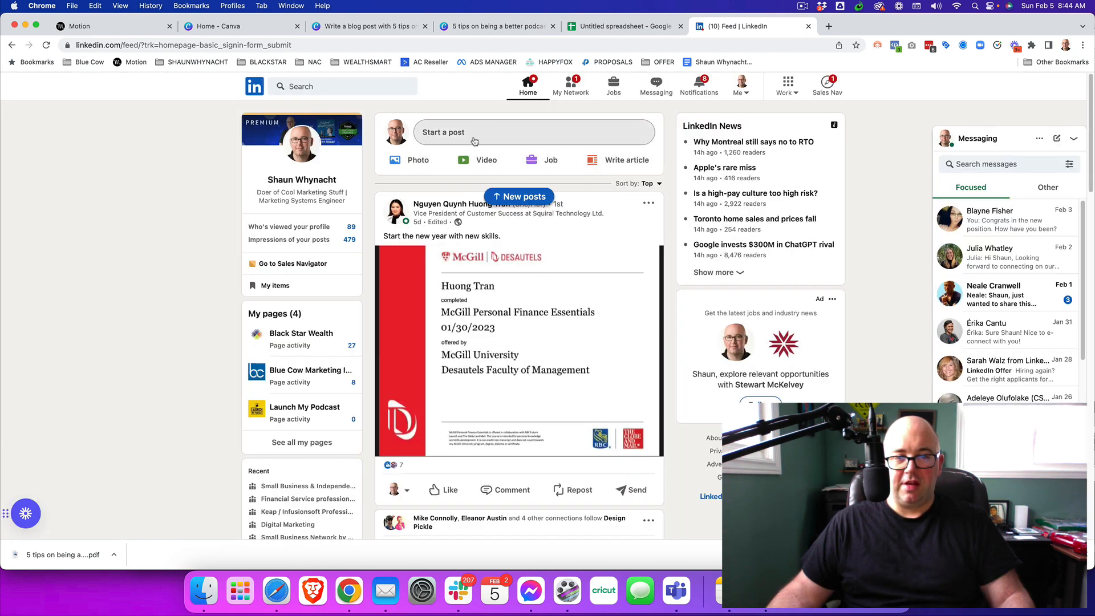
click(534, 132)
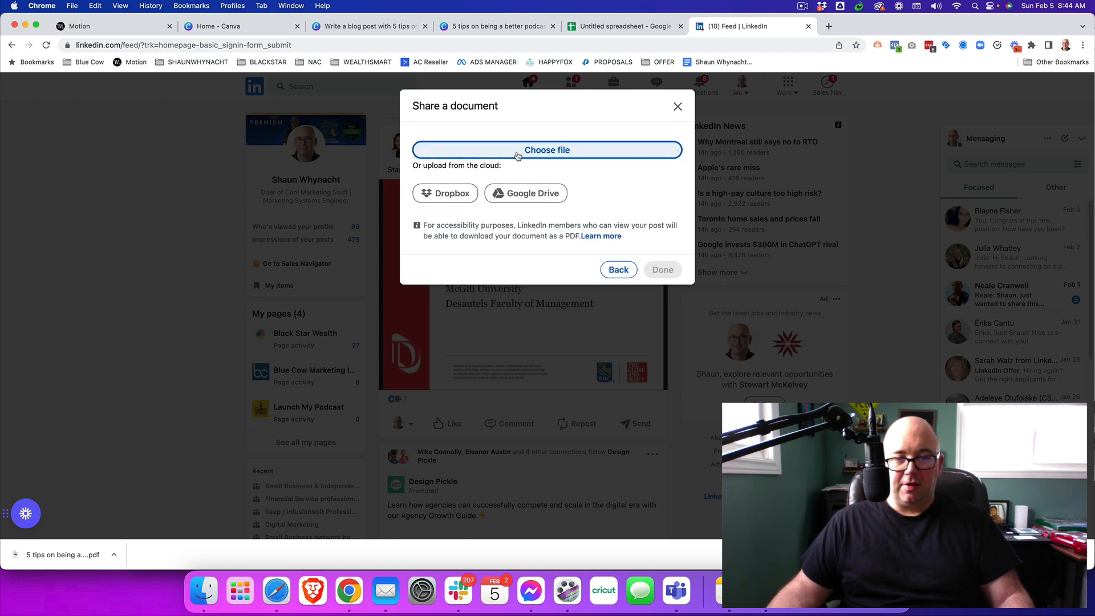
click(546, 150)
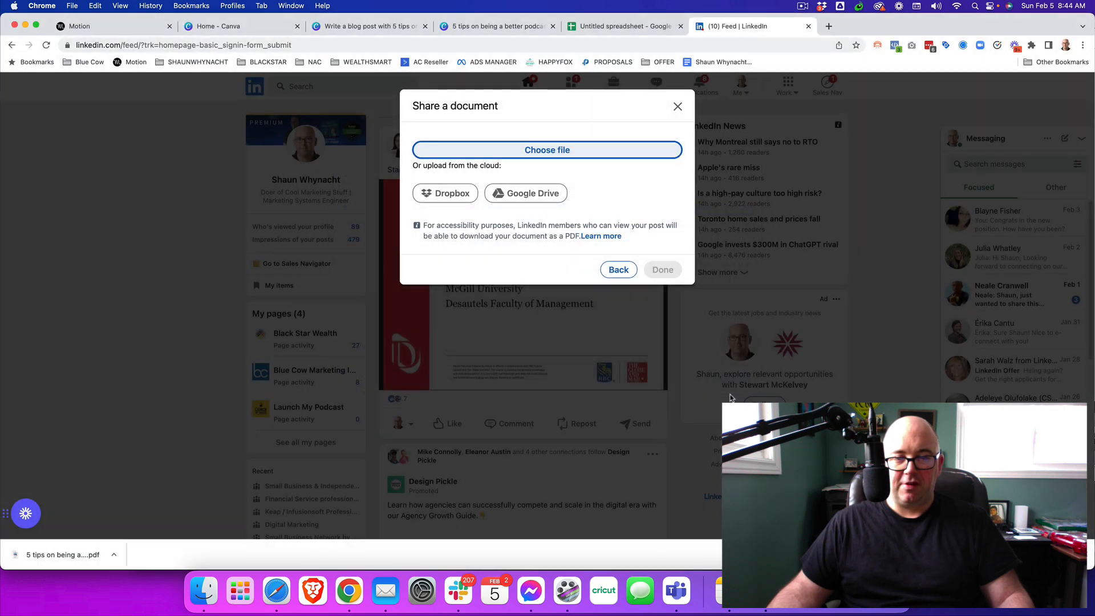
Attach the presentation PDF titled '5 Tips On Being A Better Podcast Host'
click(546, 149)
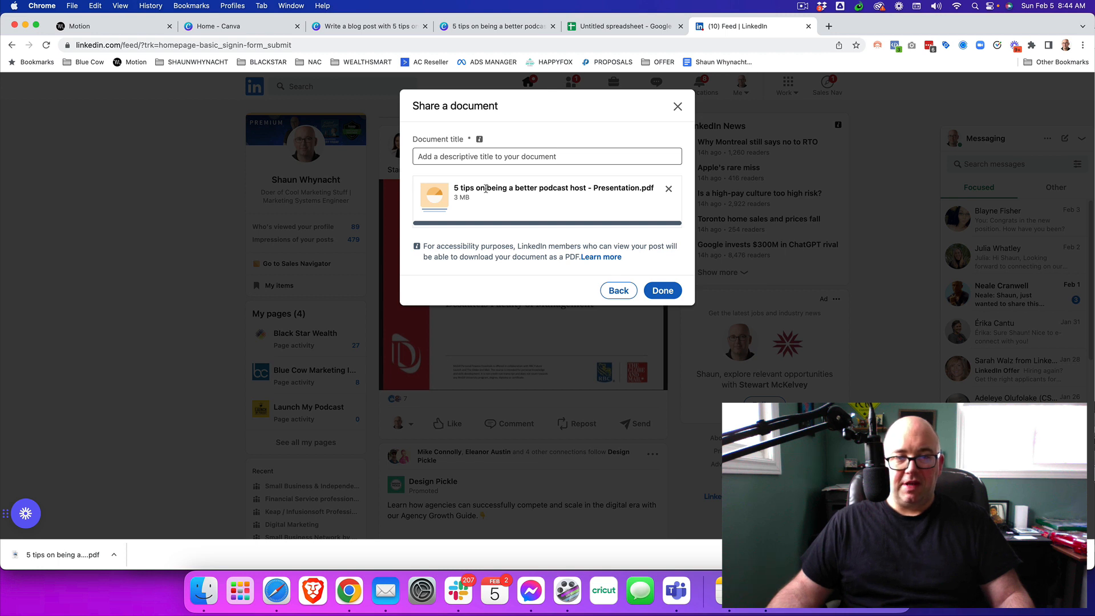
click(660, 290)
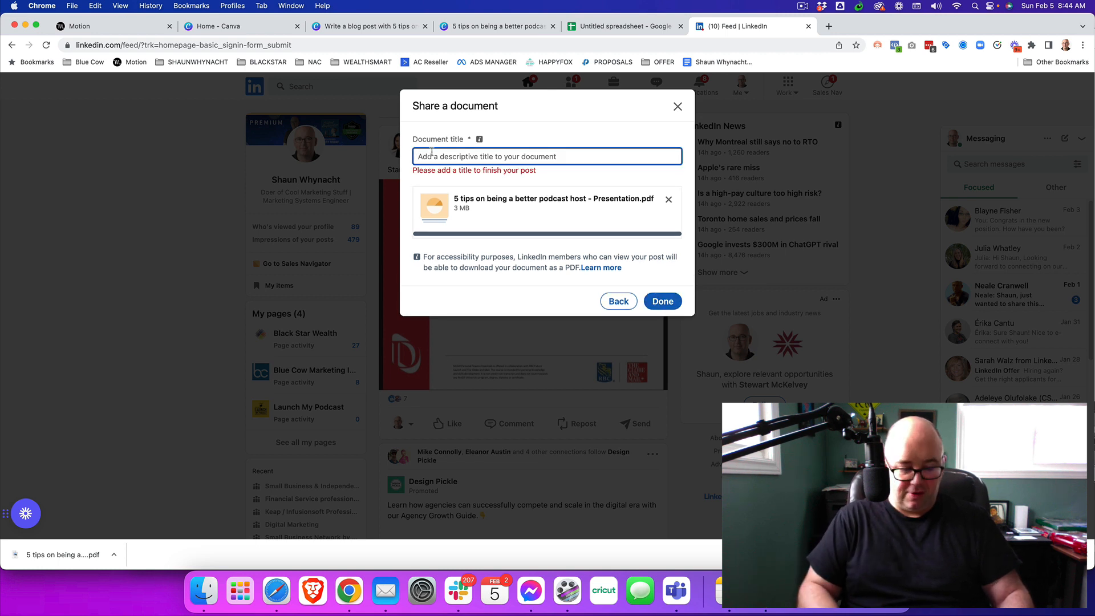
text(5 Tips On Being)
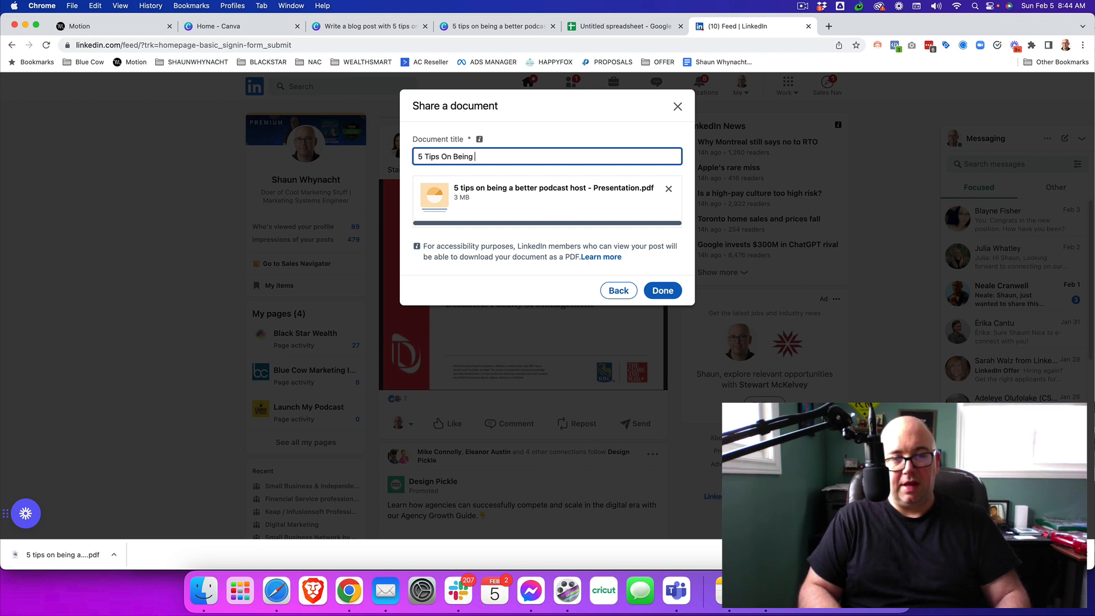
text(A Better Podd)
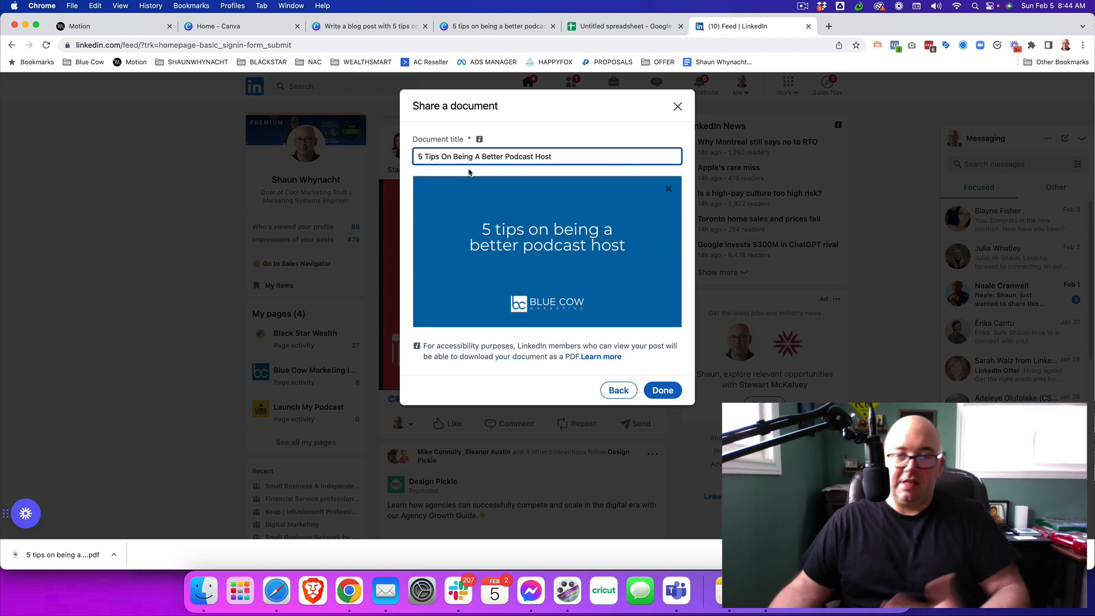
click(661, 389)
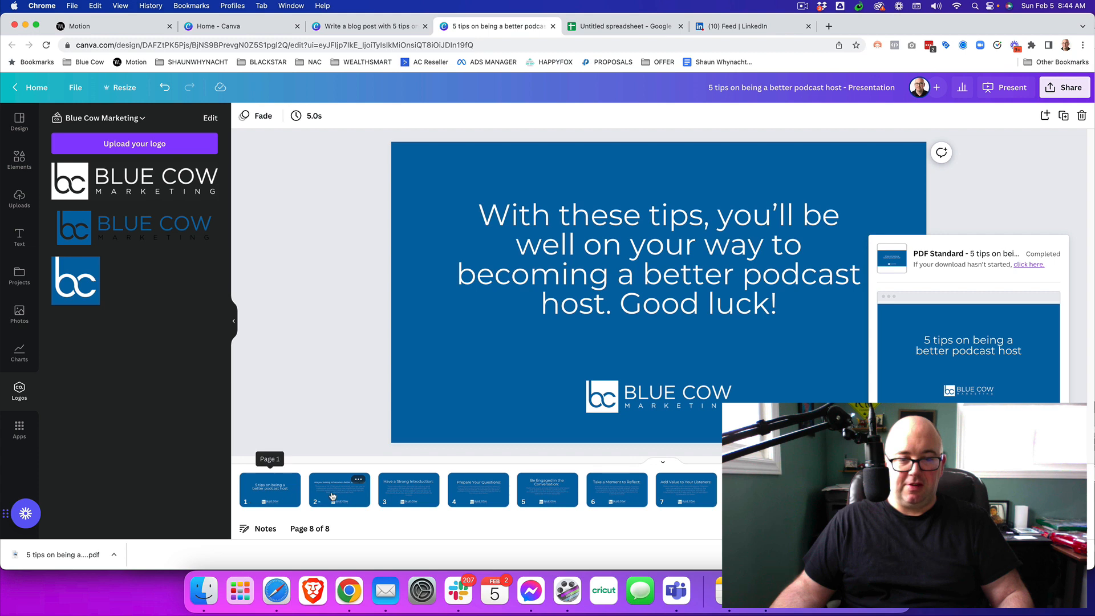
Copy slide 2's intro text from Canva and paste it into the LinkedIn post
click(339, 489)
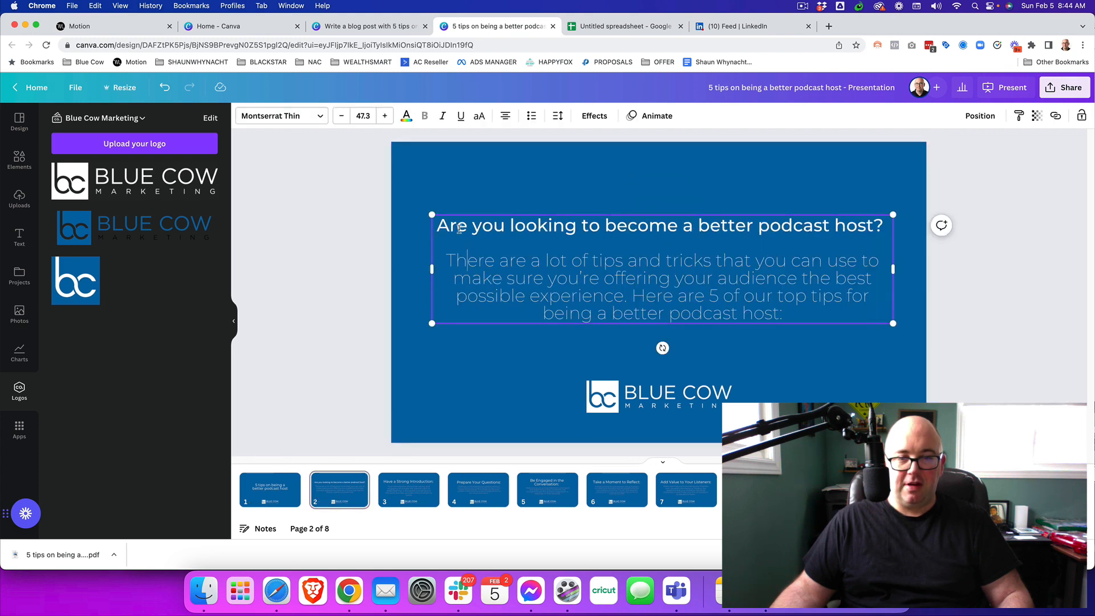
right_click(663, 272)
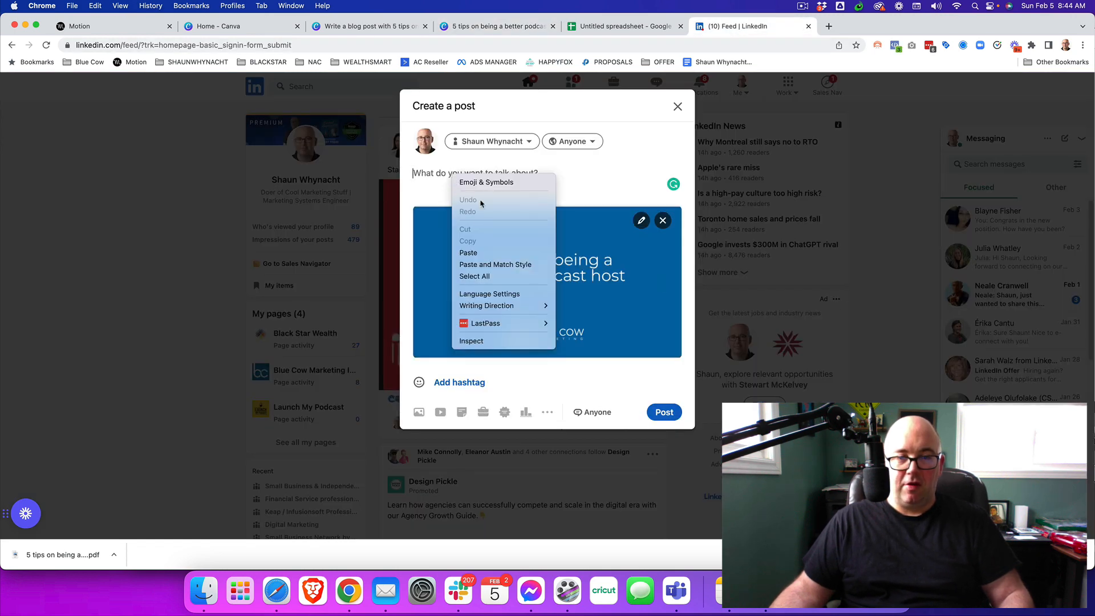
click(469, 253)
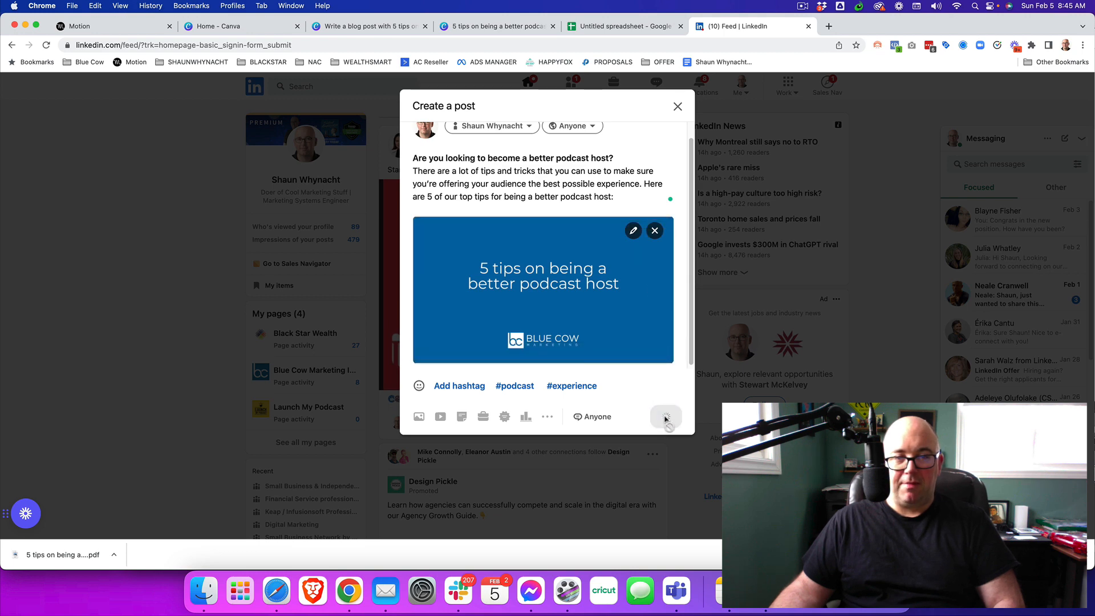
Publish the LinkedIn post and flip the podcast tips carousel forward and back one page
click(664, 417)
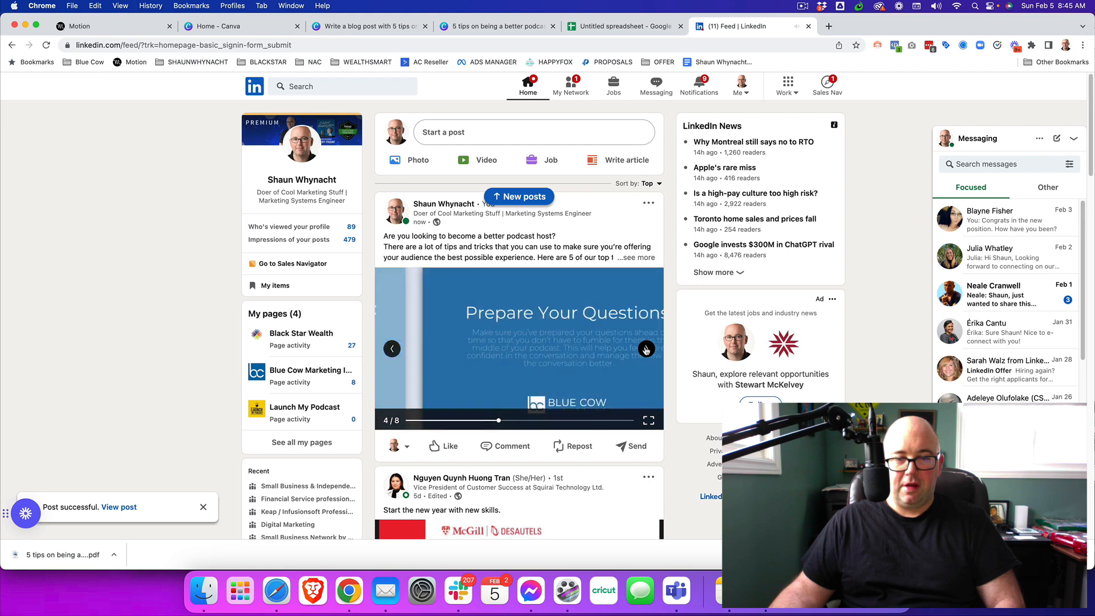
click(646, 349)
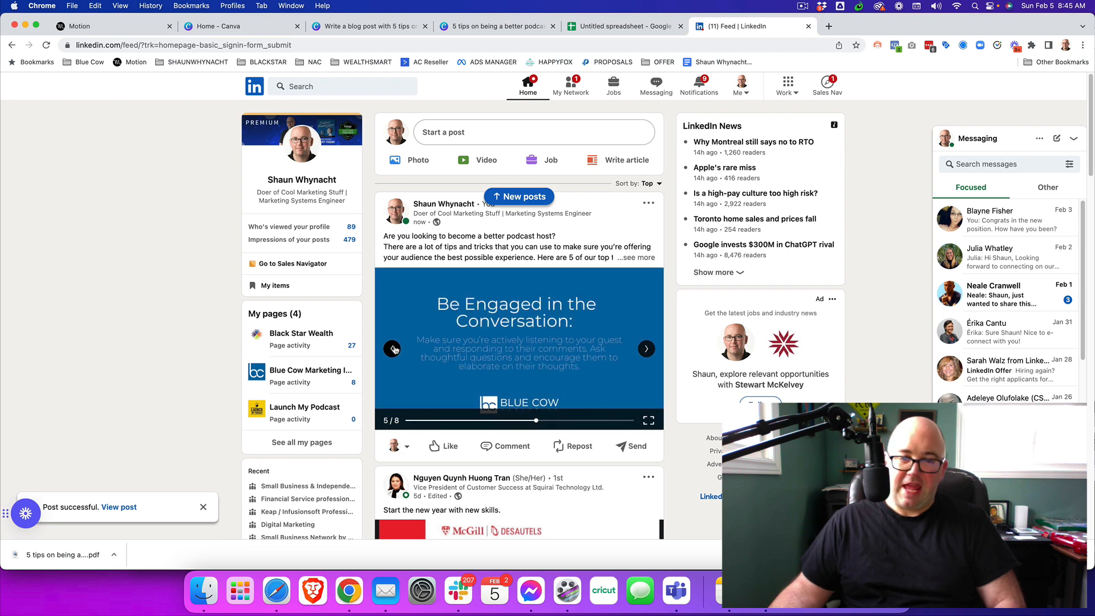
click(393, 348)
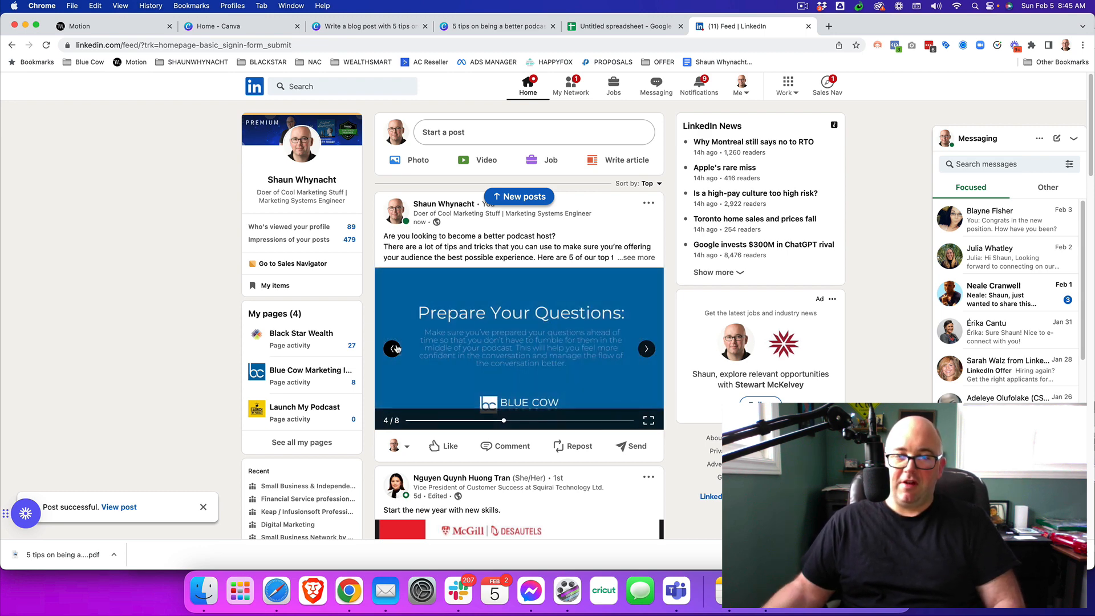
mouse_move(404, 352)
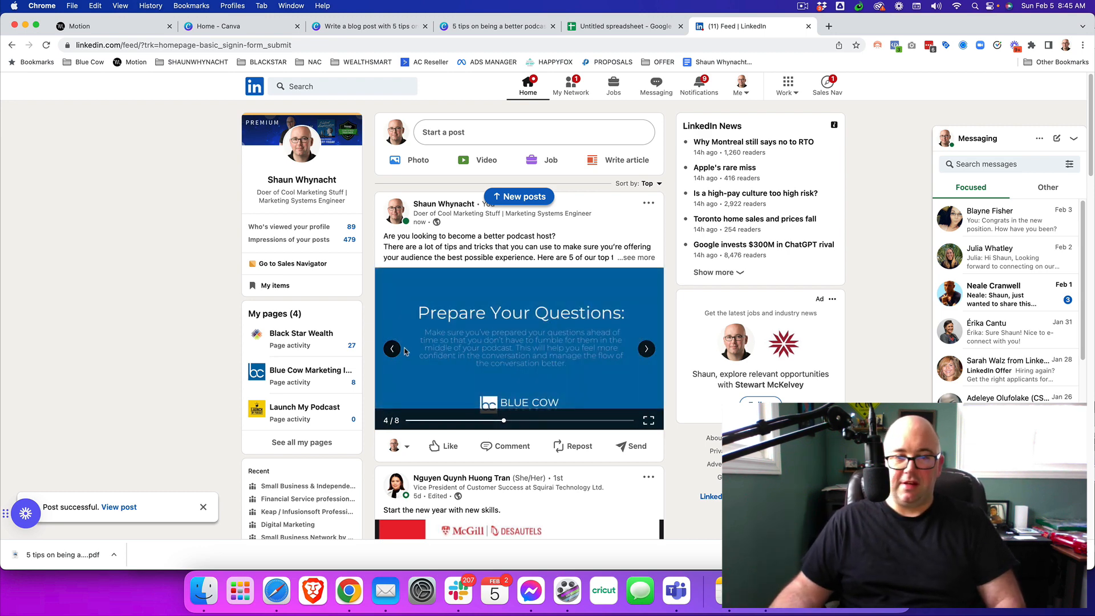